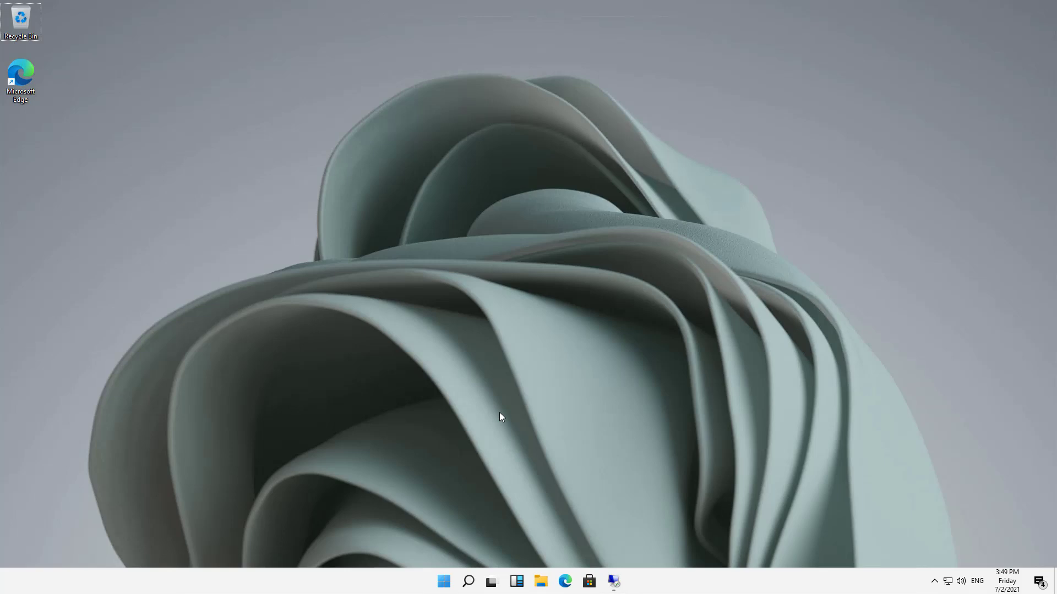
mouse_move(753, 466)
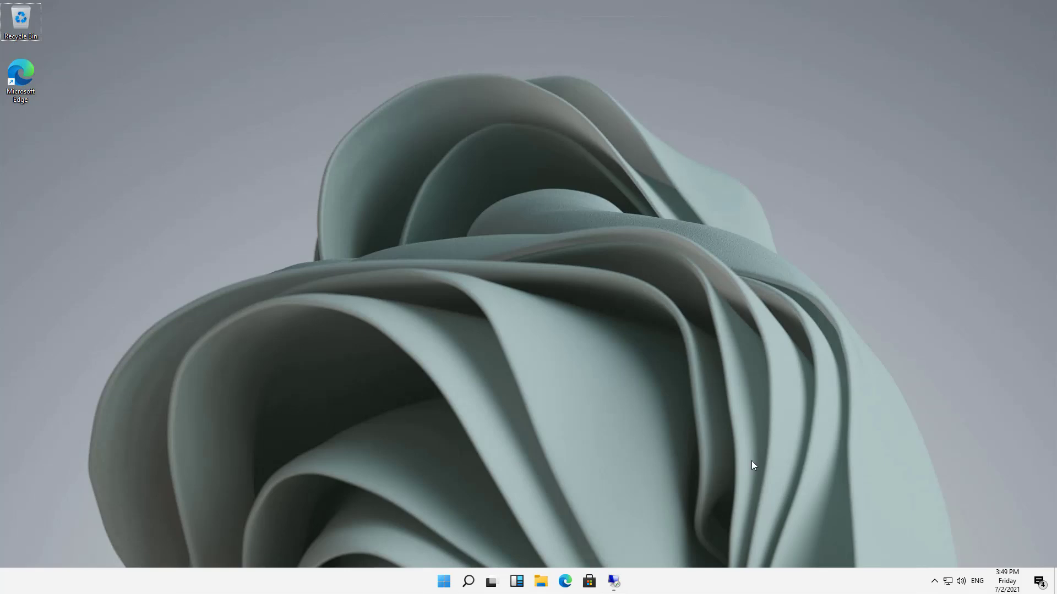
mouse_move(949, 585)
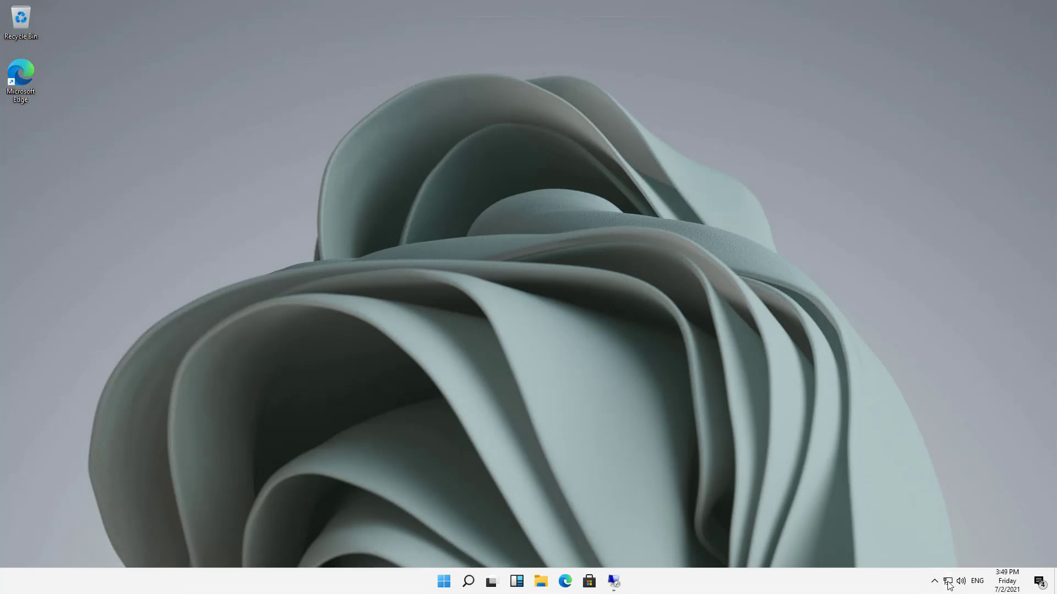
- Open Network & Internet settings from the network tray icon's shortcut menu
right_click(947, 580)
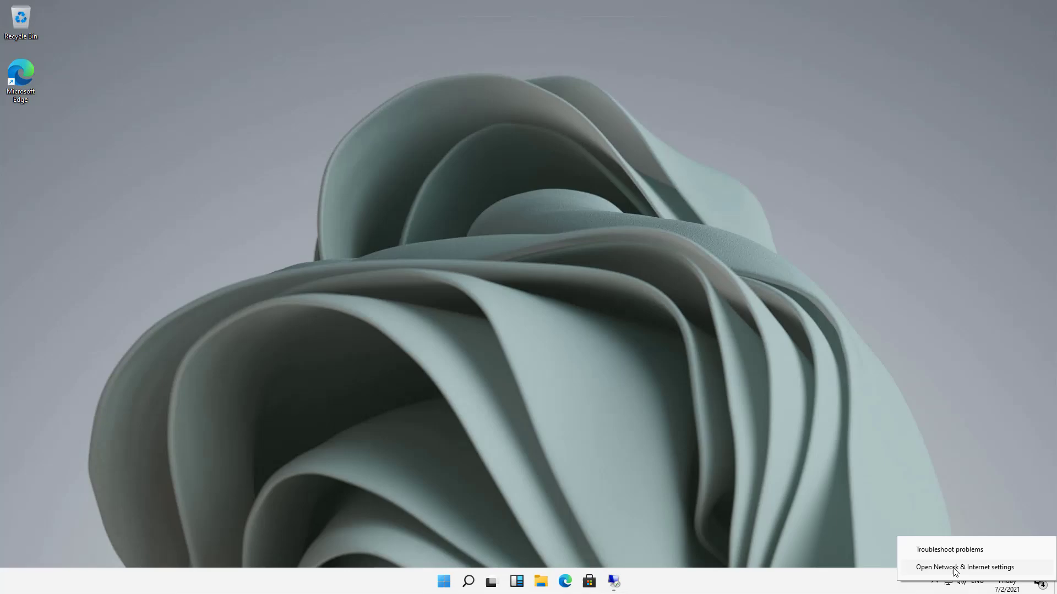
left_click(691, 442)
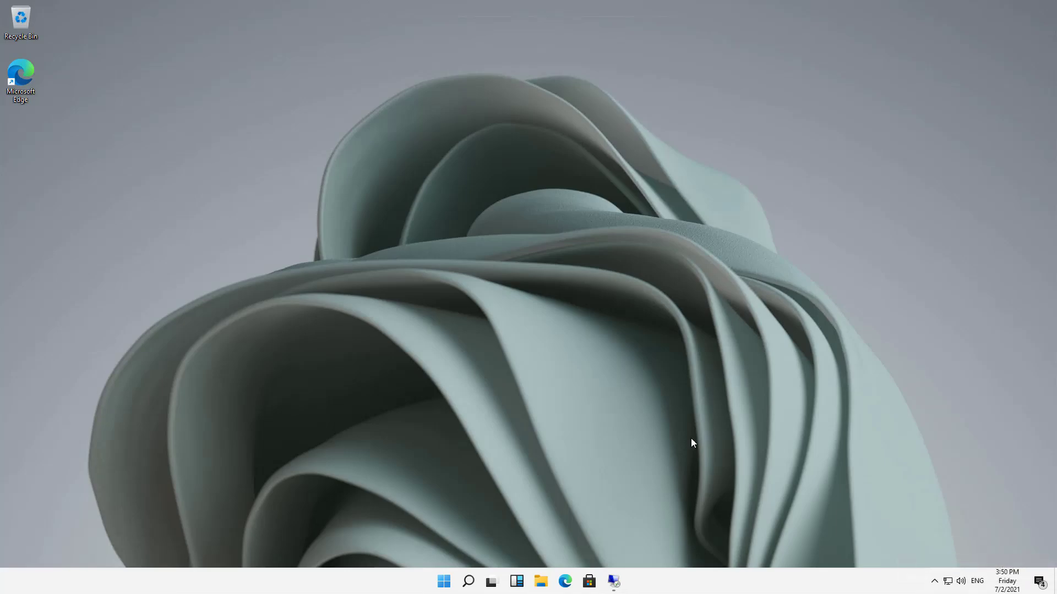
left_click(625, 581)
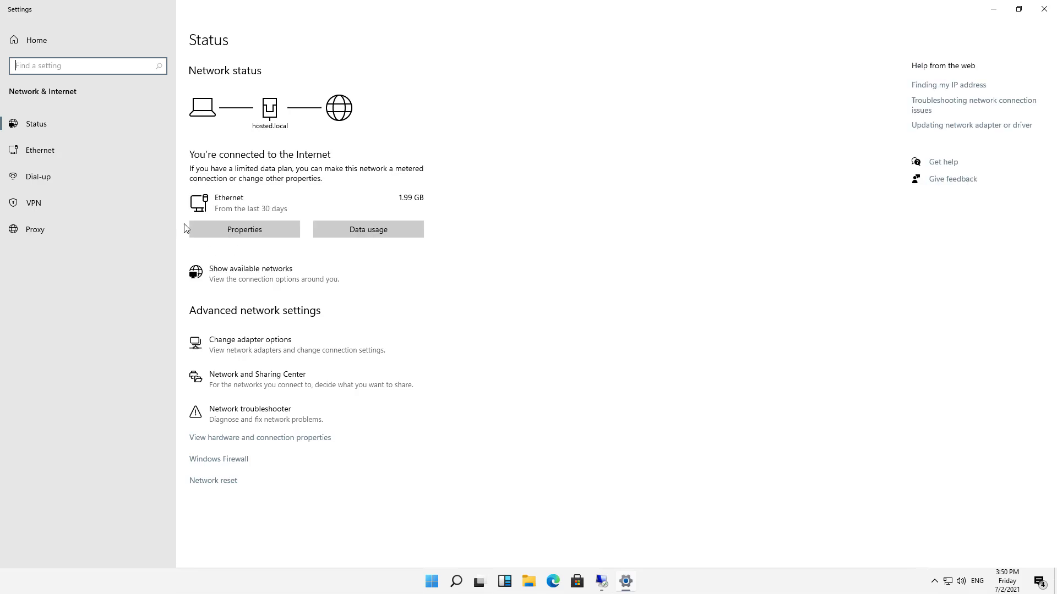
mouse_move(269, 381)
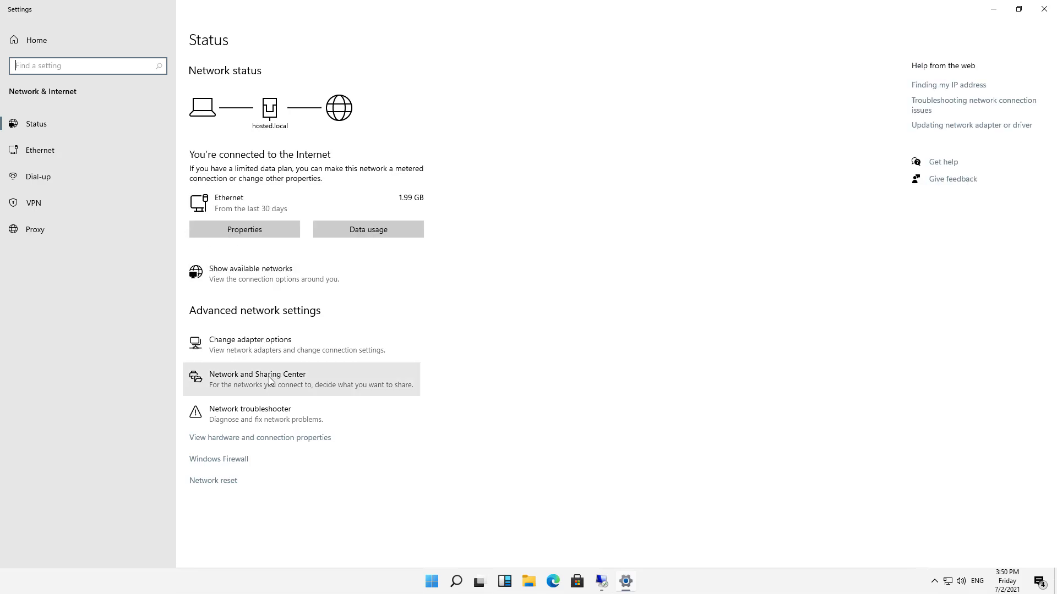
- From Network and Sharing Center, start a new 'Connect to a workplace' connection
left_click(257, 378)
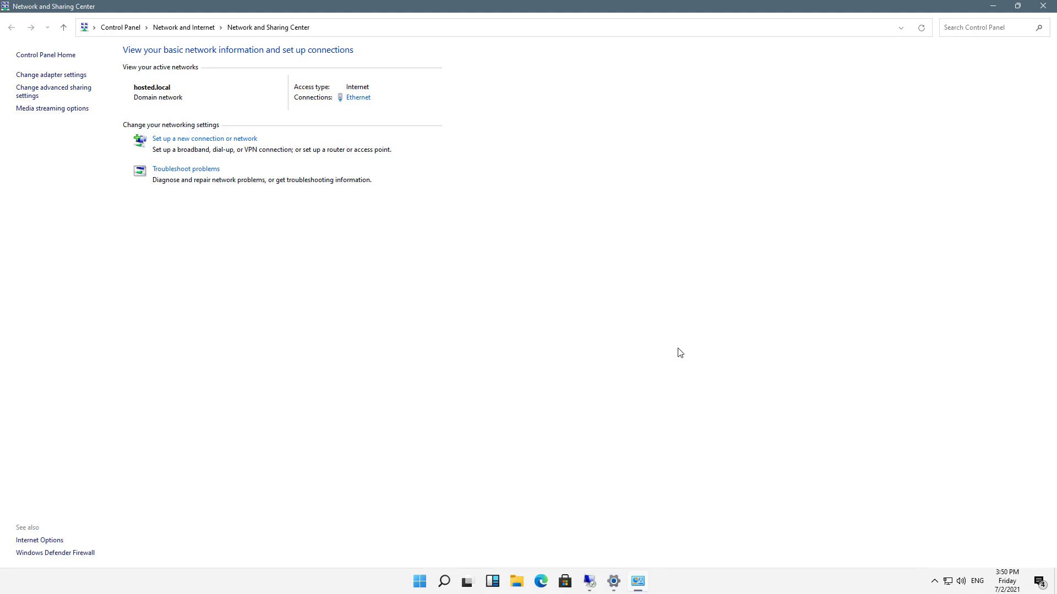
mouse_move(232, 165)
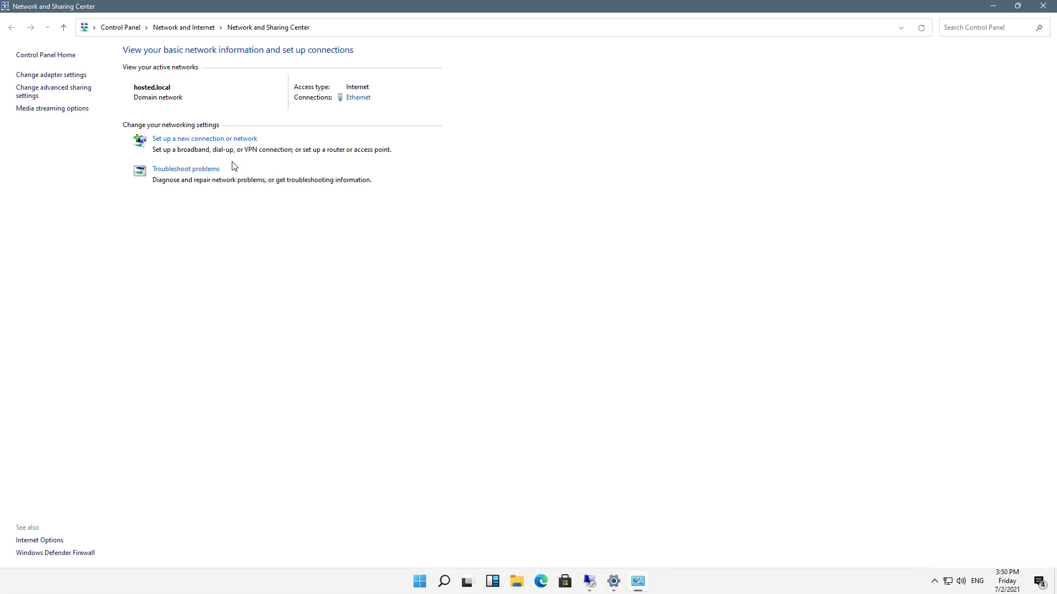
mouse_move(231, 138)
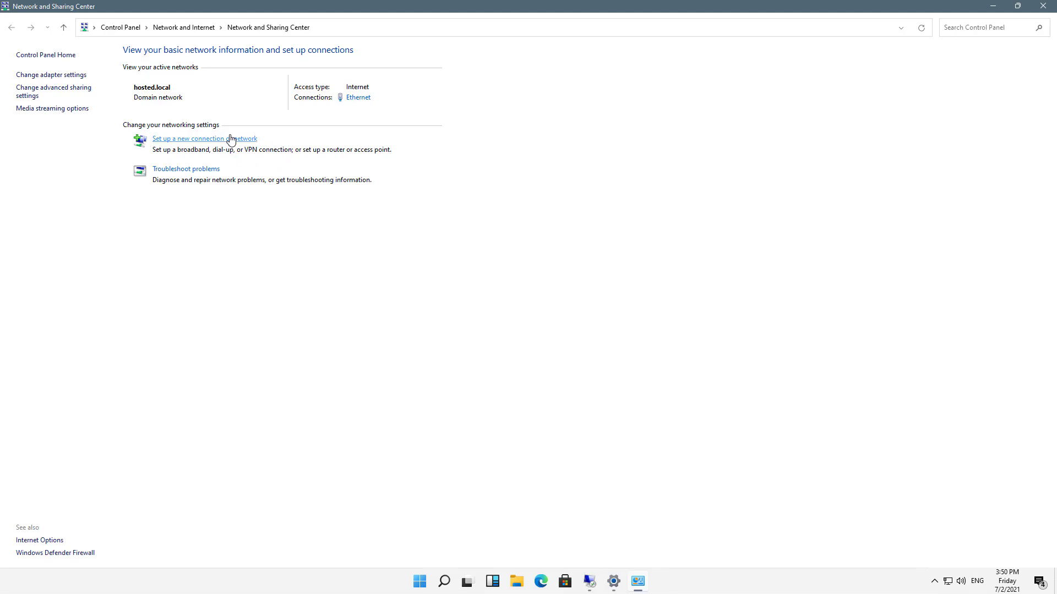
left_click(204, 138)
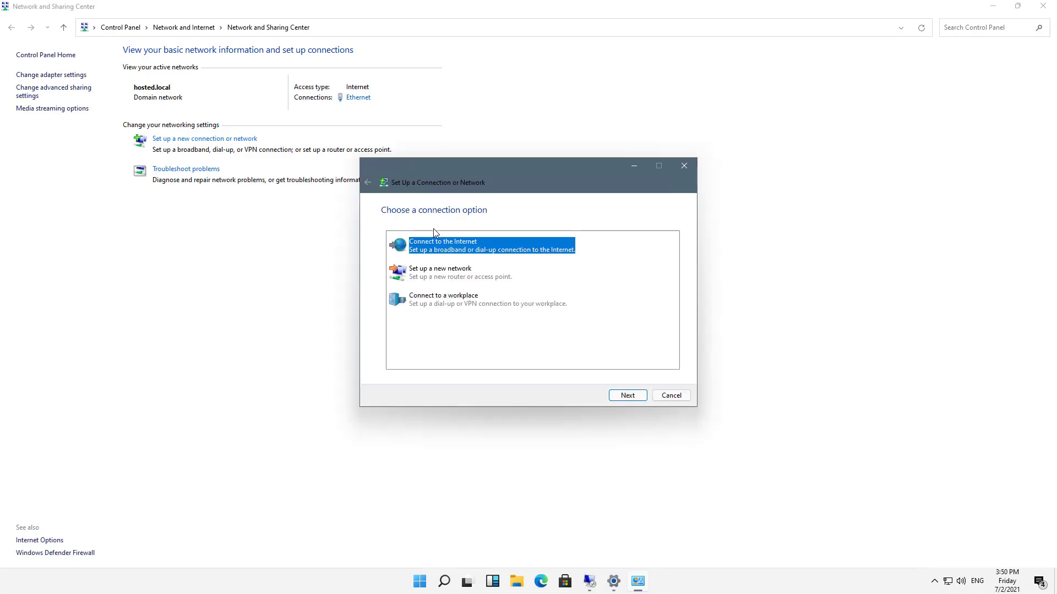
left_click(487, 300)
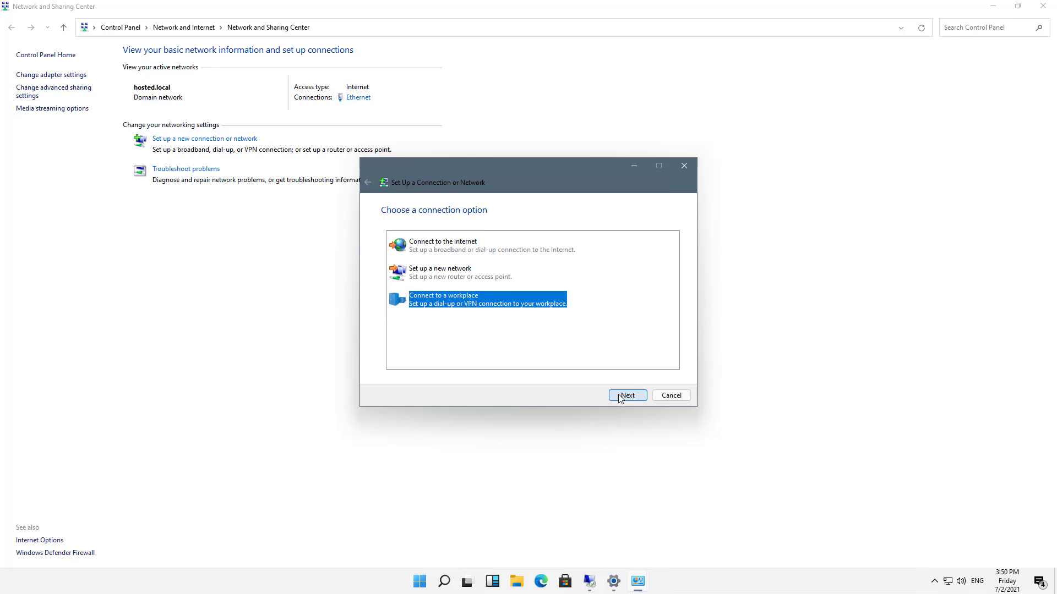
left_click(626, 395)
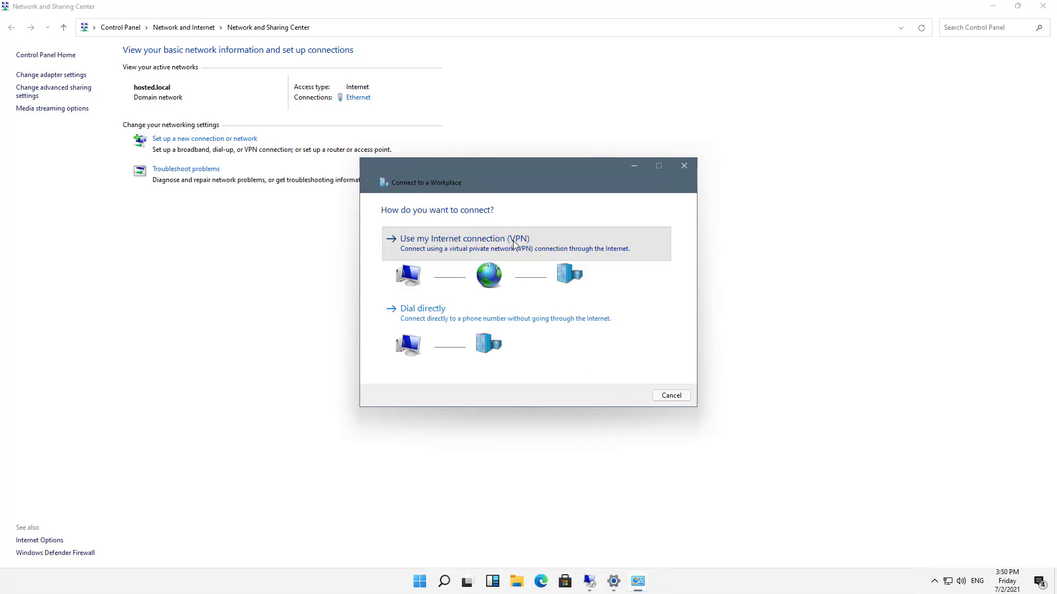
- Choose VPN and enter internet address dc.techpub.us, keeping the name VPN Connection
left_click(462, 238)
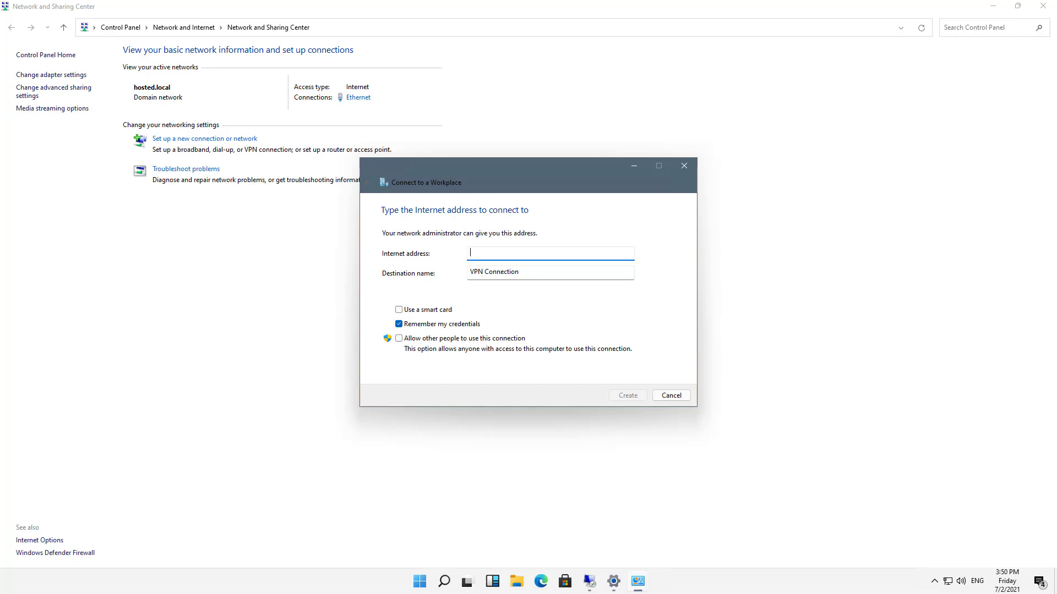
type("dc.")
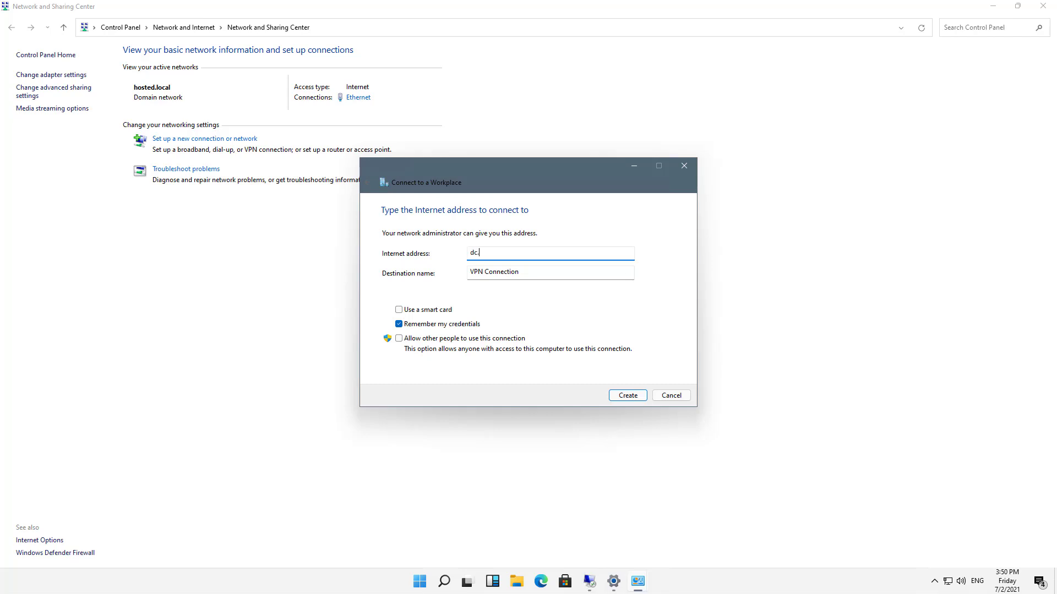
type("techpub")
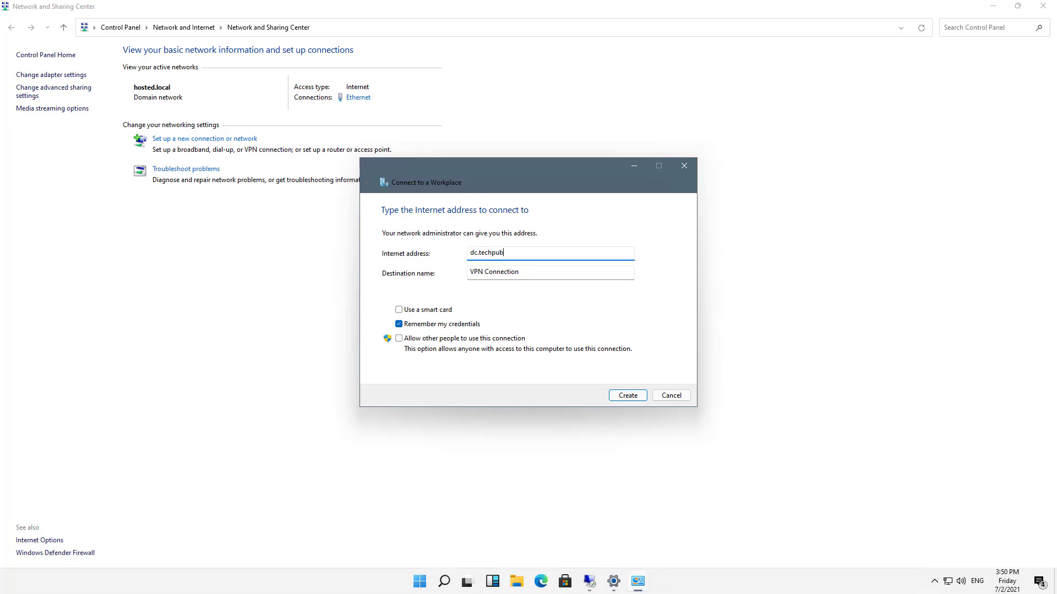
type(".us")
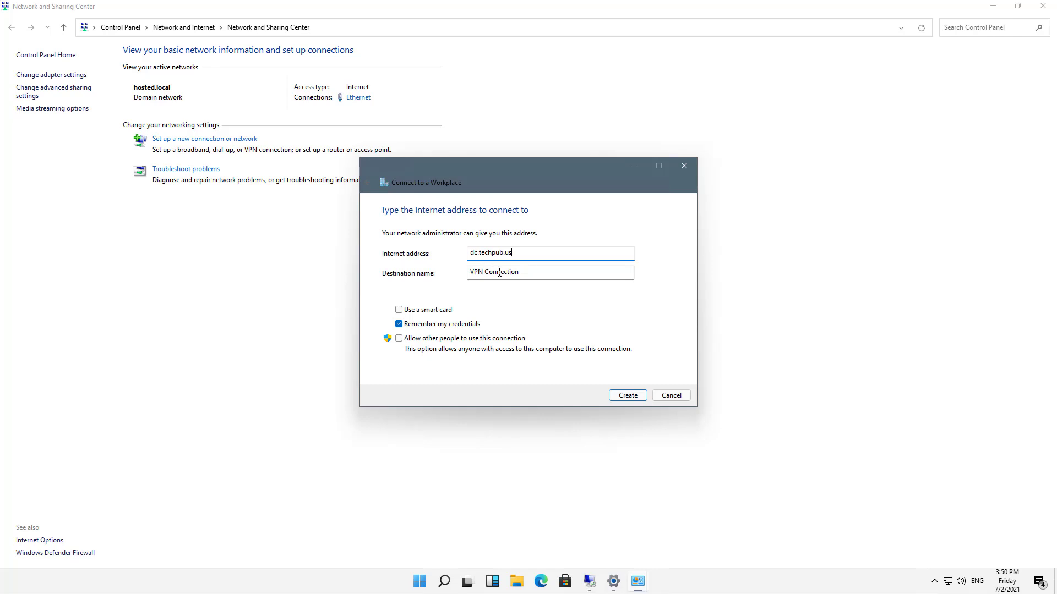
left_click(549, 272)
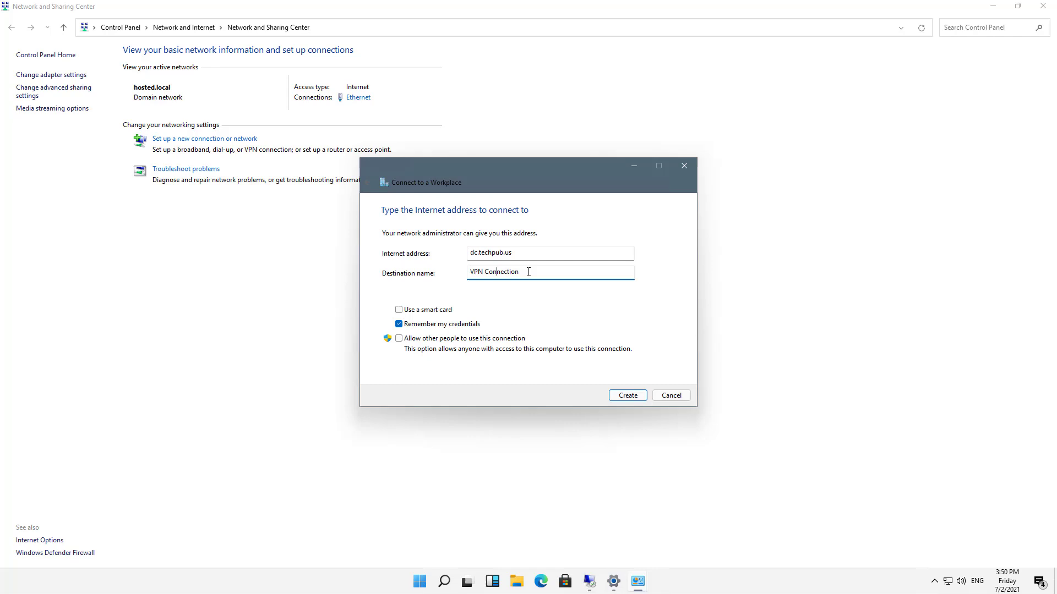
left_click(549, 252)
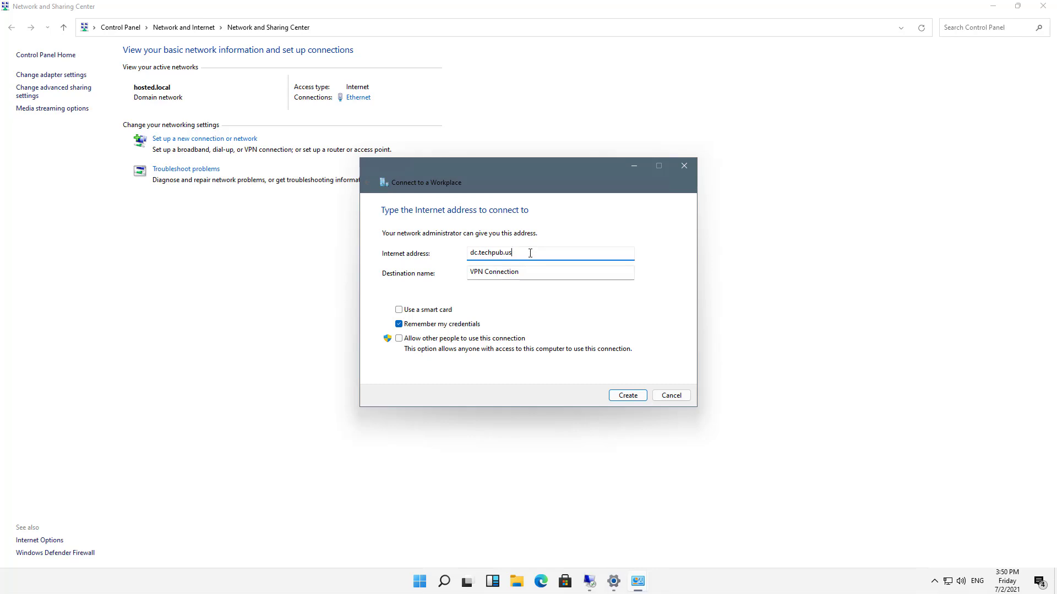
mouse_move(476, 265)
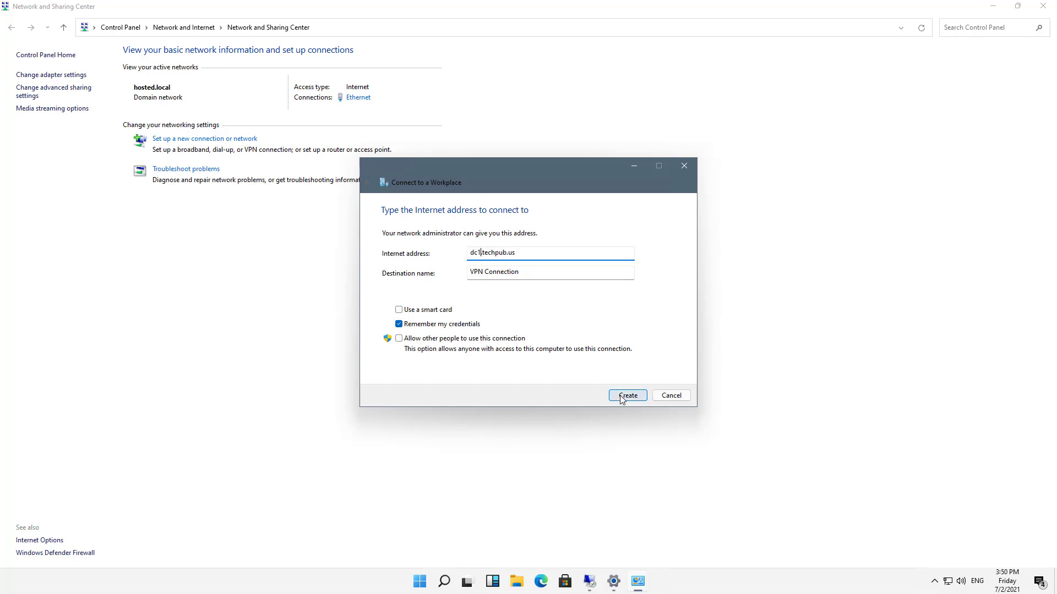
- Create the VPN connection and select VPN Connection in the adapter list
left_click(626, 395)
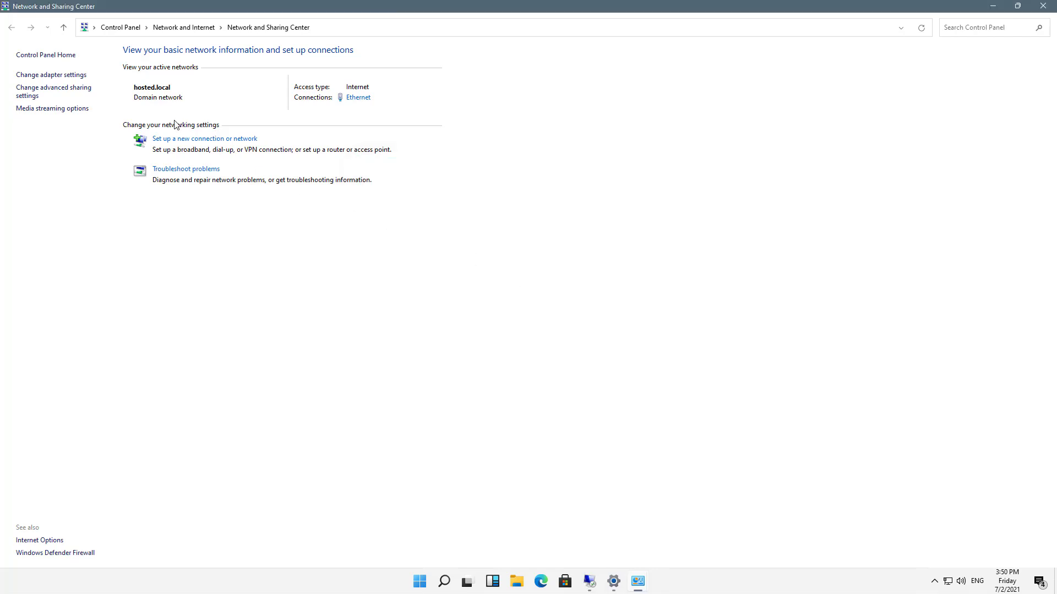
mouse_move(99, 96)
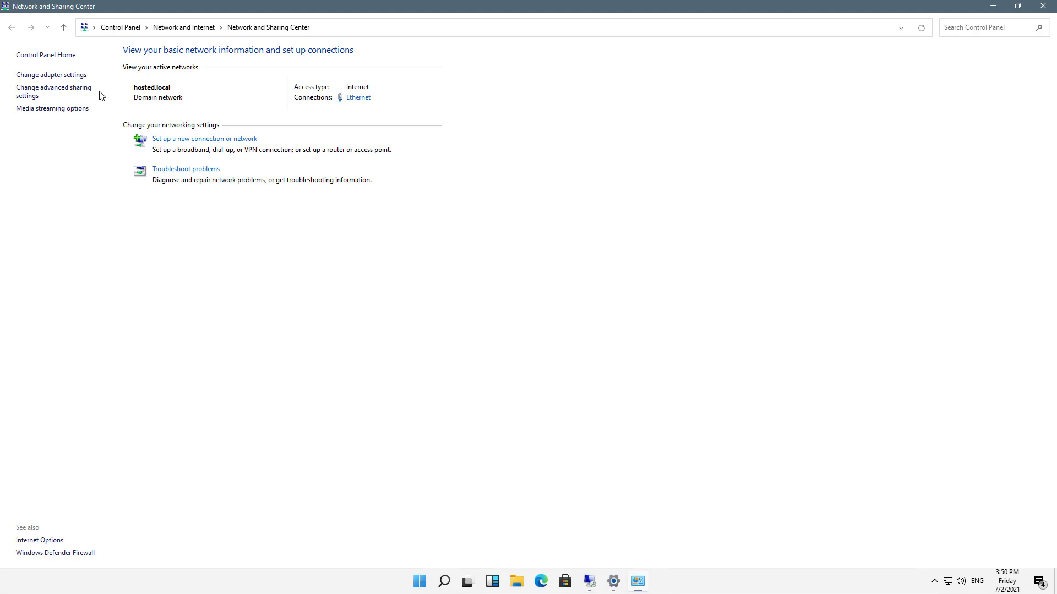
mouse_move(196, 125)
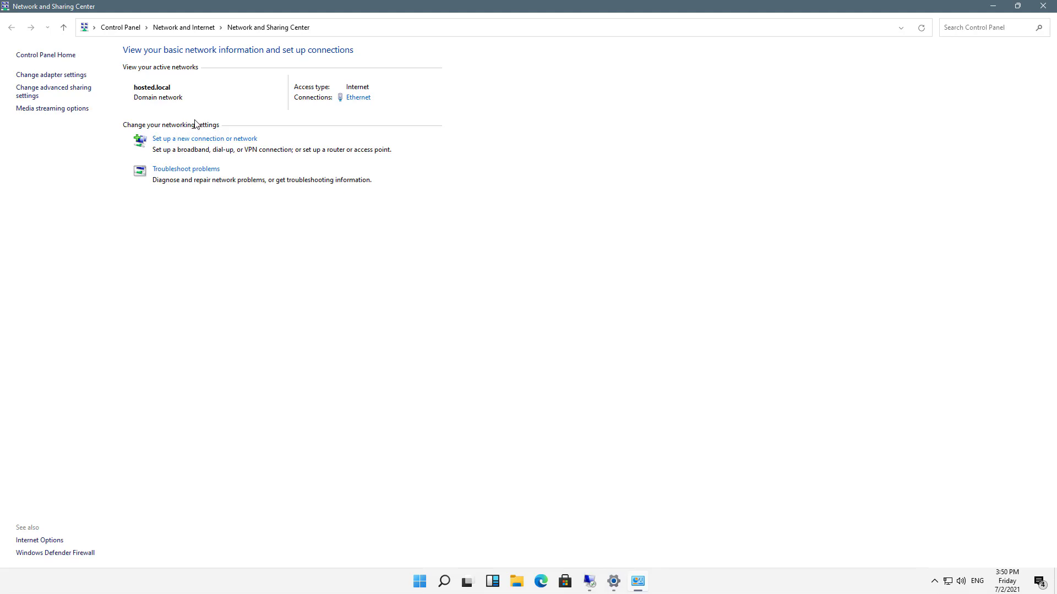
left_click(51, 75)
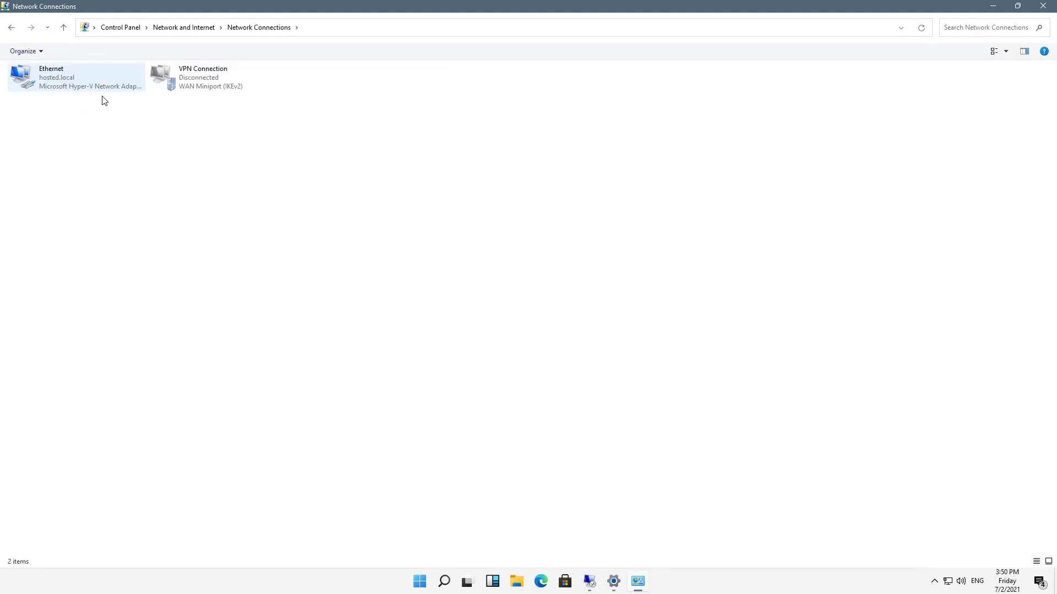
left_click(216, 77)
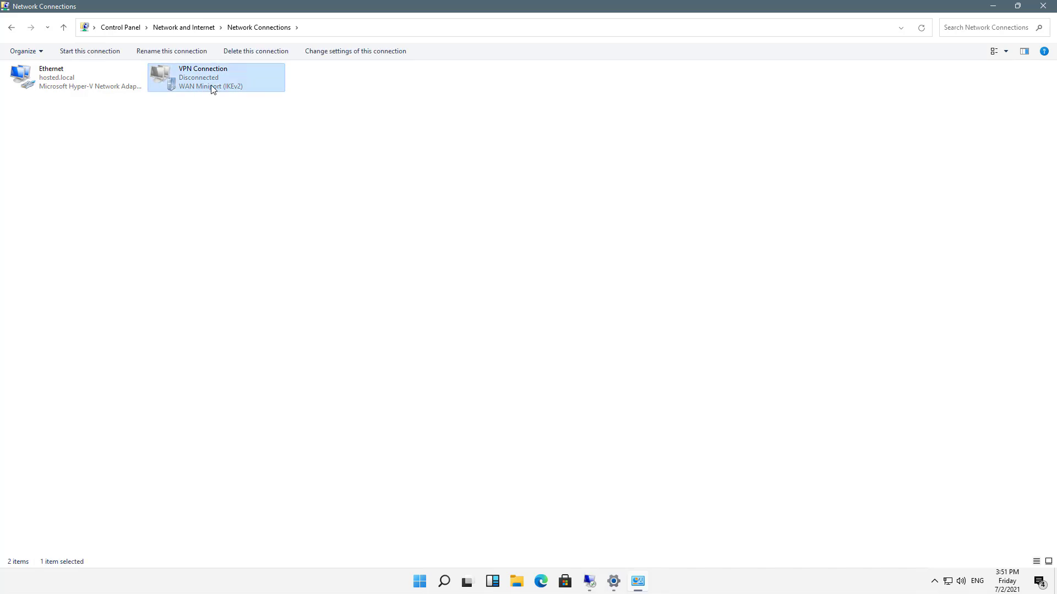
right_click(214, 76)
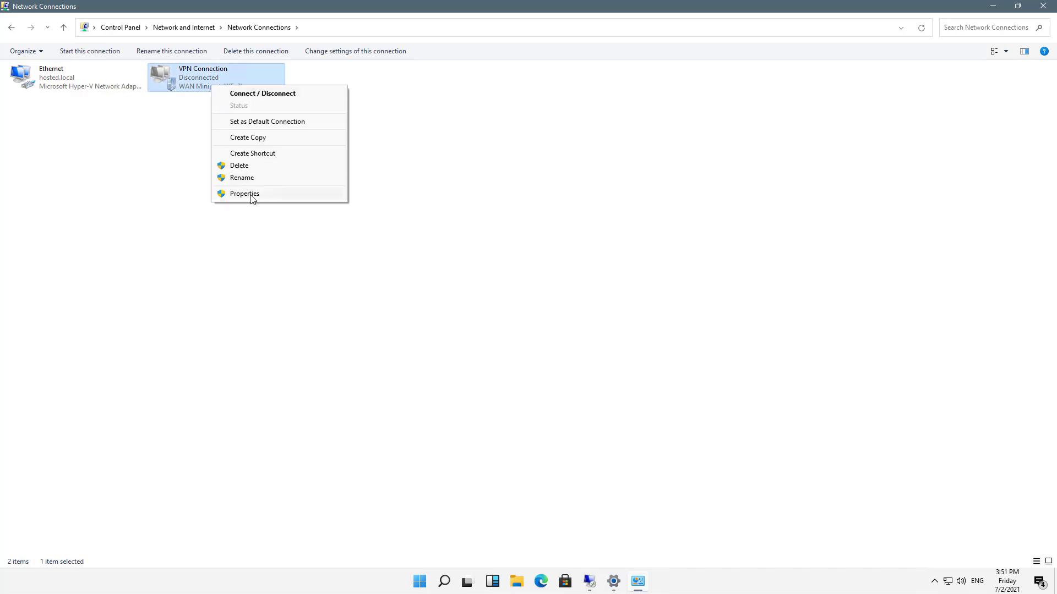
- In VPN Connection's Security properties, keep type Automatic and allow only Microsoft CHAP Version 2
left_click(244, 193)
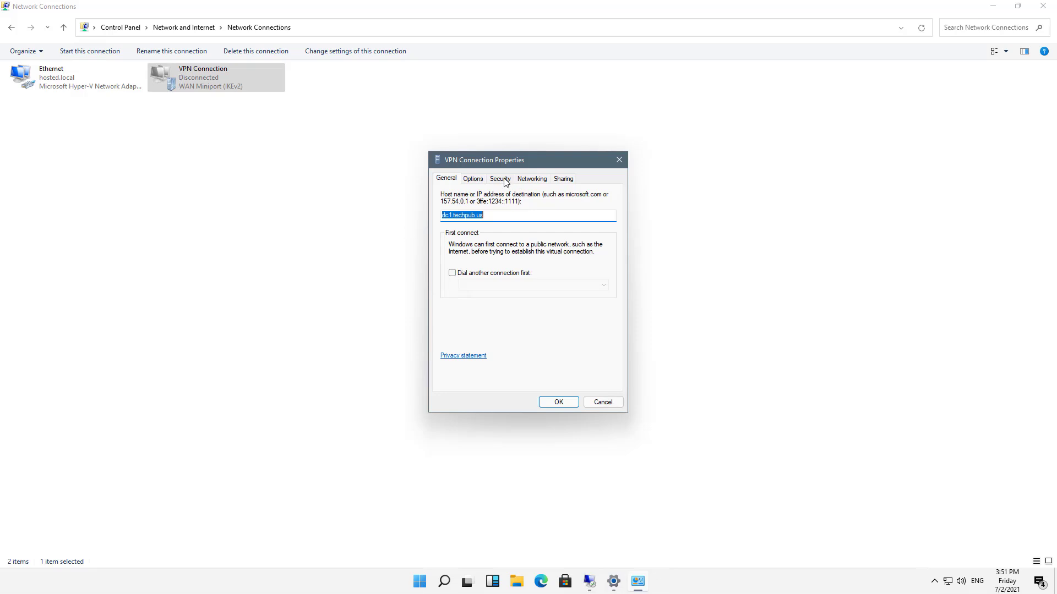
left_click(499, 178)
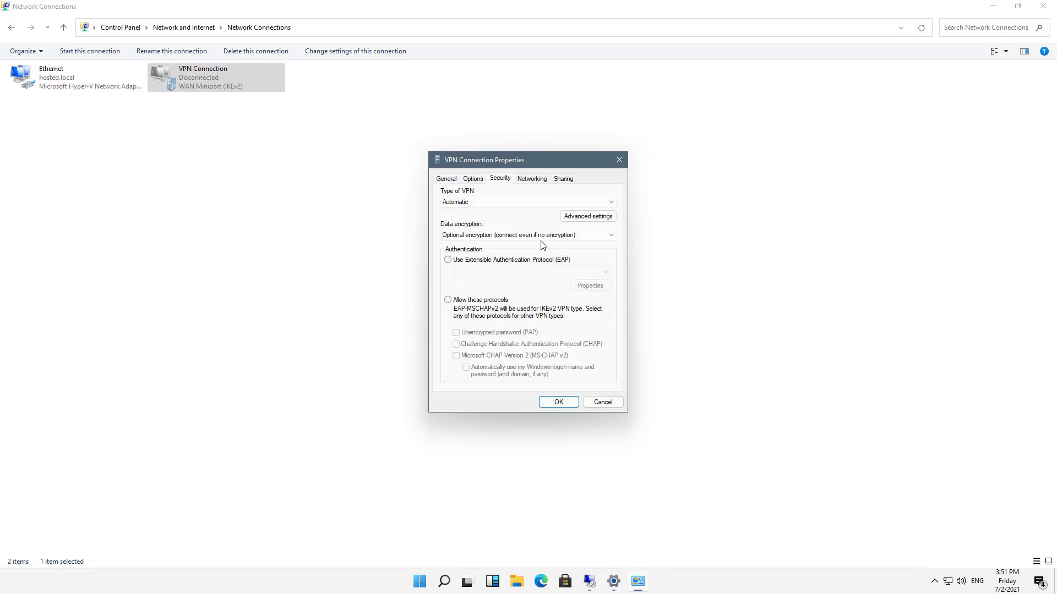
left_click(528, 202)
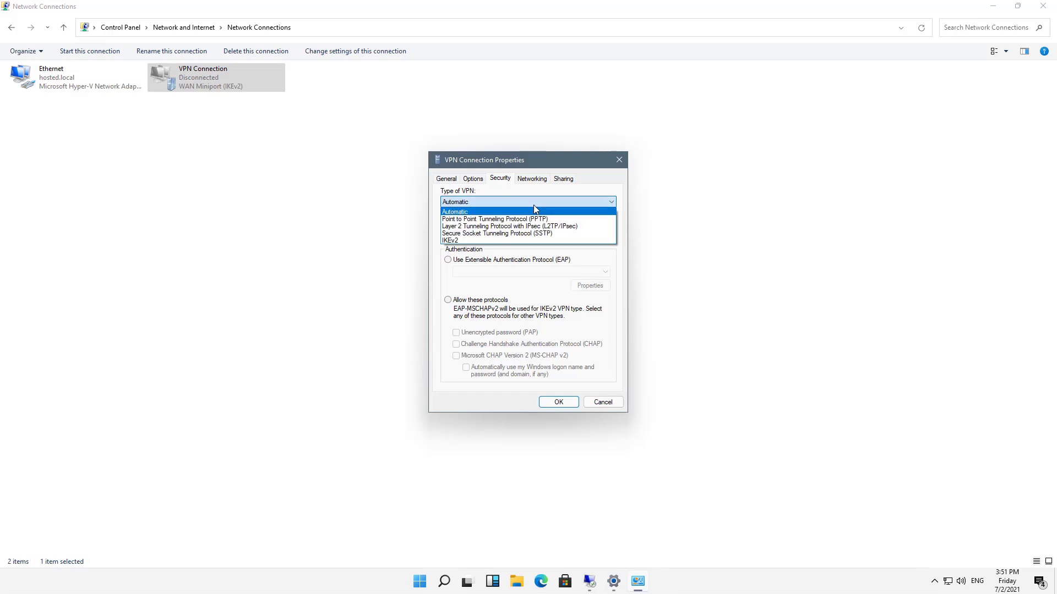
mouse_move(532, 234)
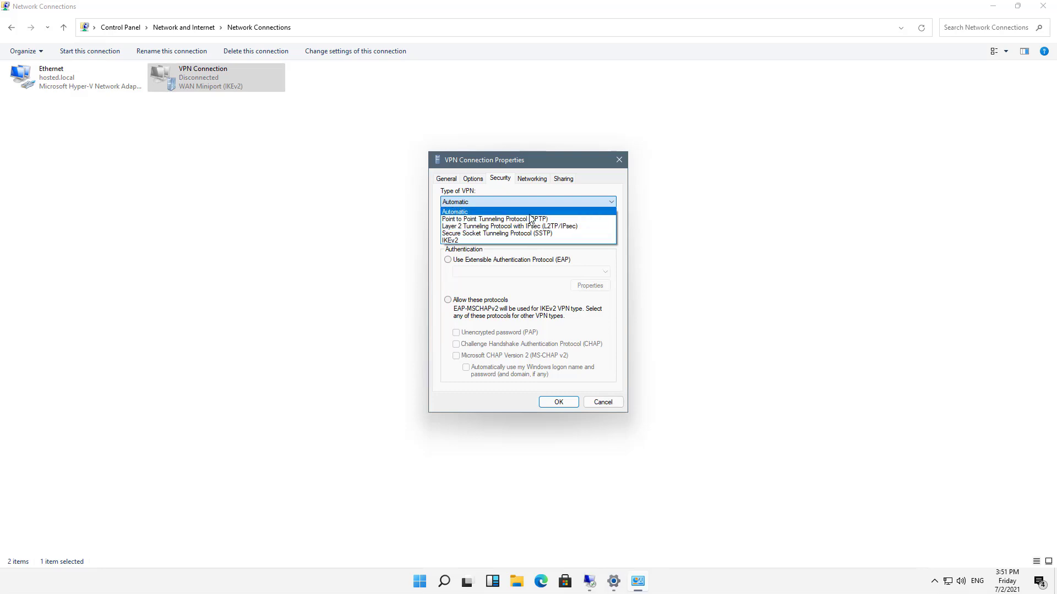
left_click(454, 212)
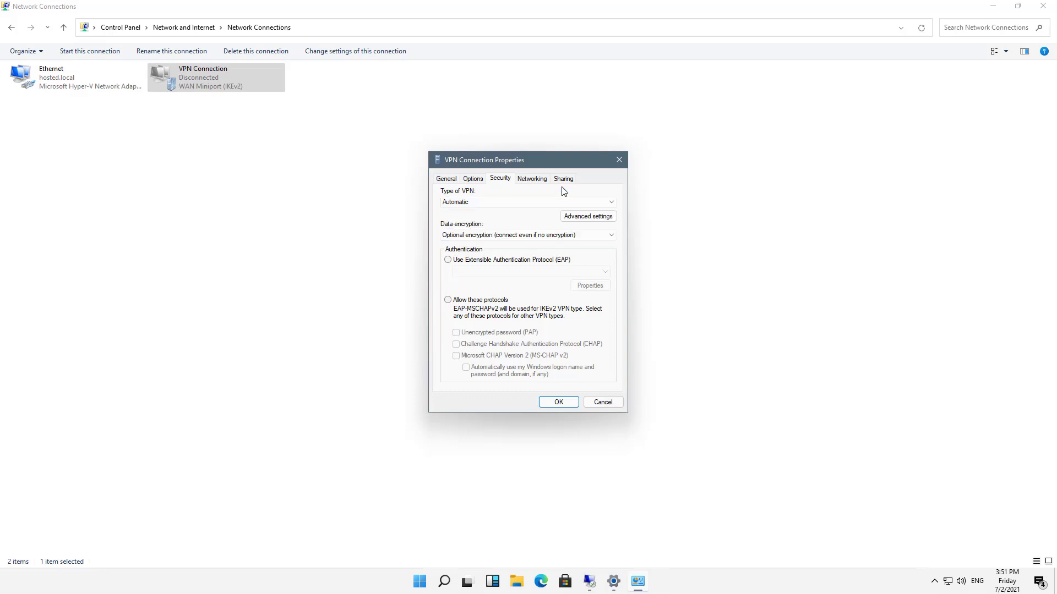
mouse_move(546, 214)
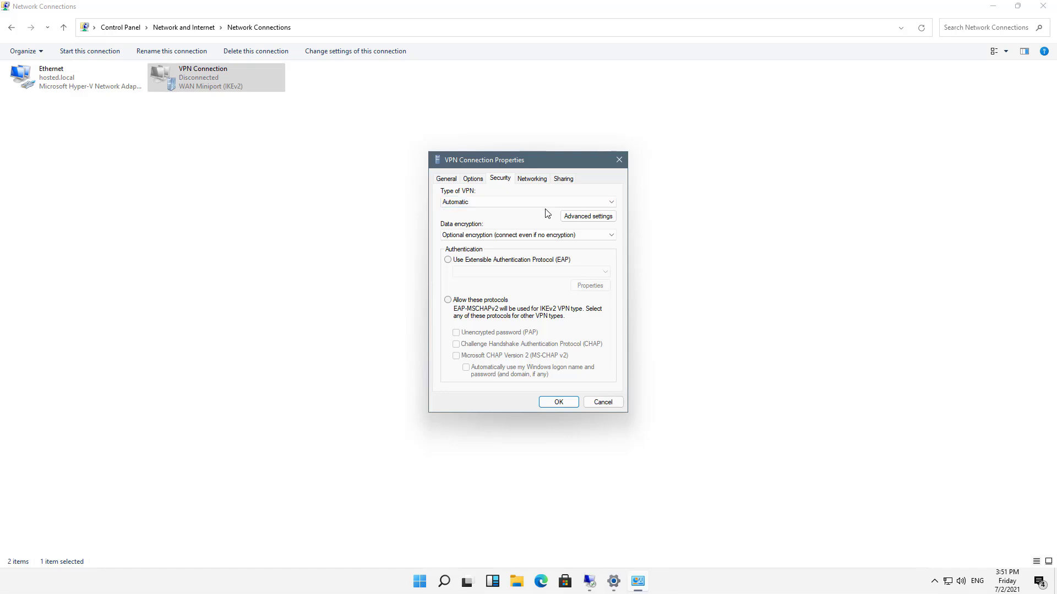
mouse_move(535, 304)
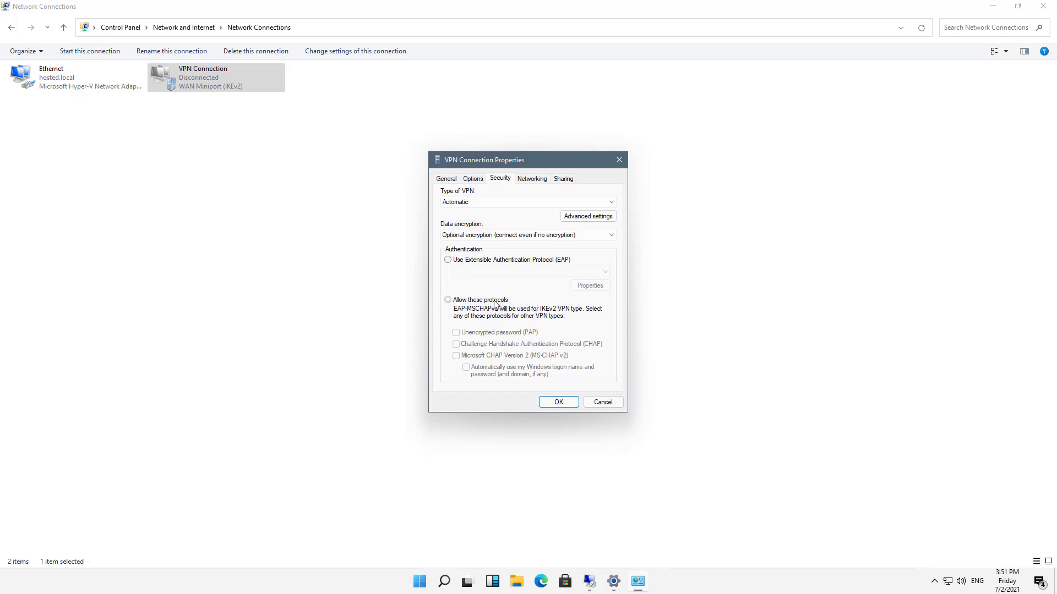
left_click(447, 299)
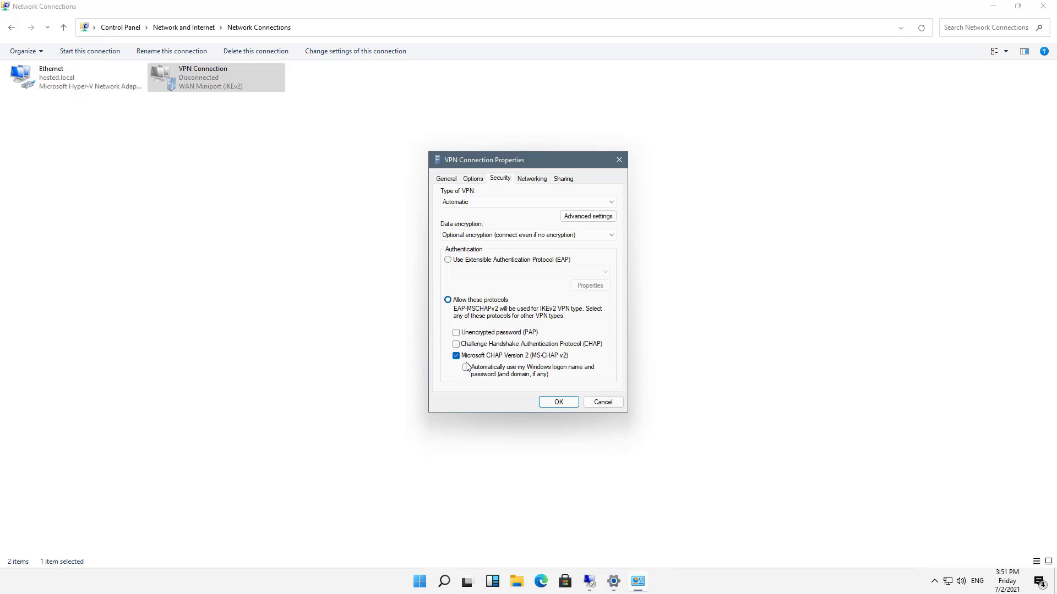
mouse_move(568, 363)
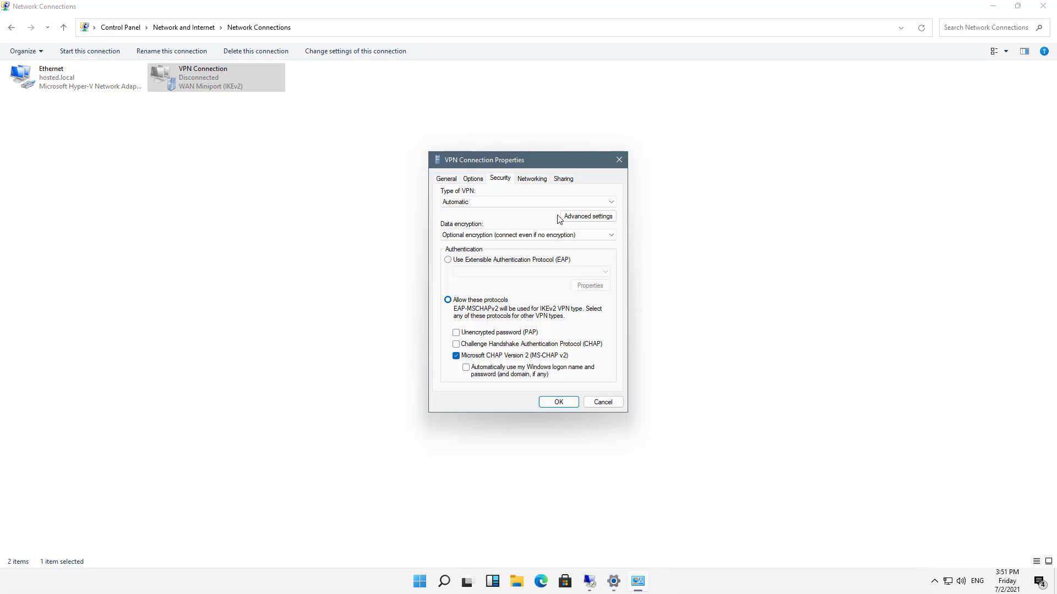
- Set the VPN's IPv4 preferred DNS server manually to 192.168.21.110
left_click(532, 179)
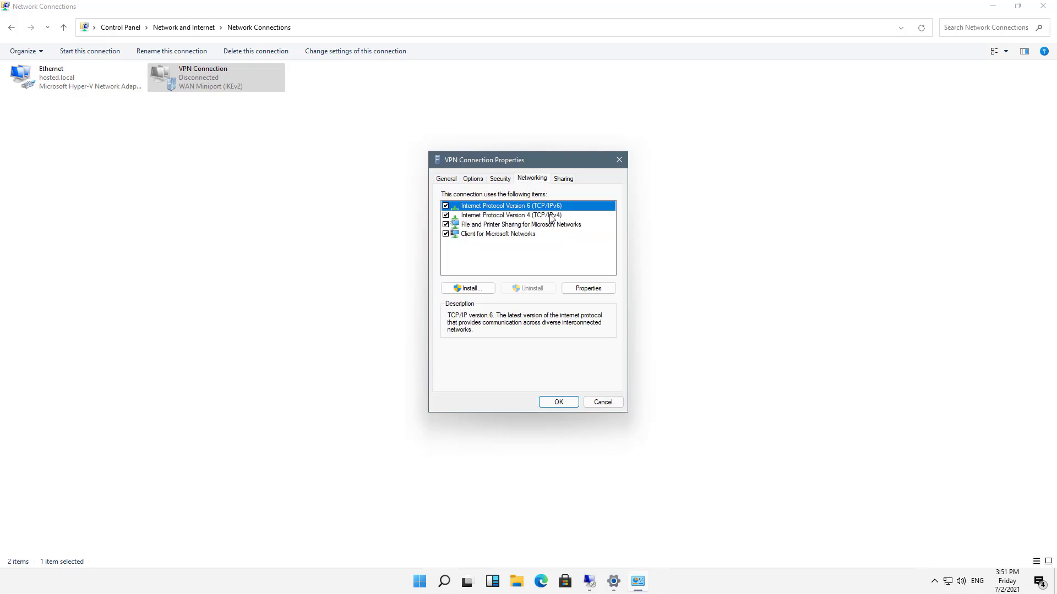
left_click(510, 215)
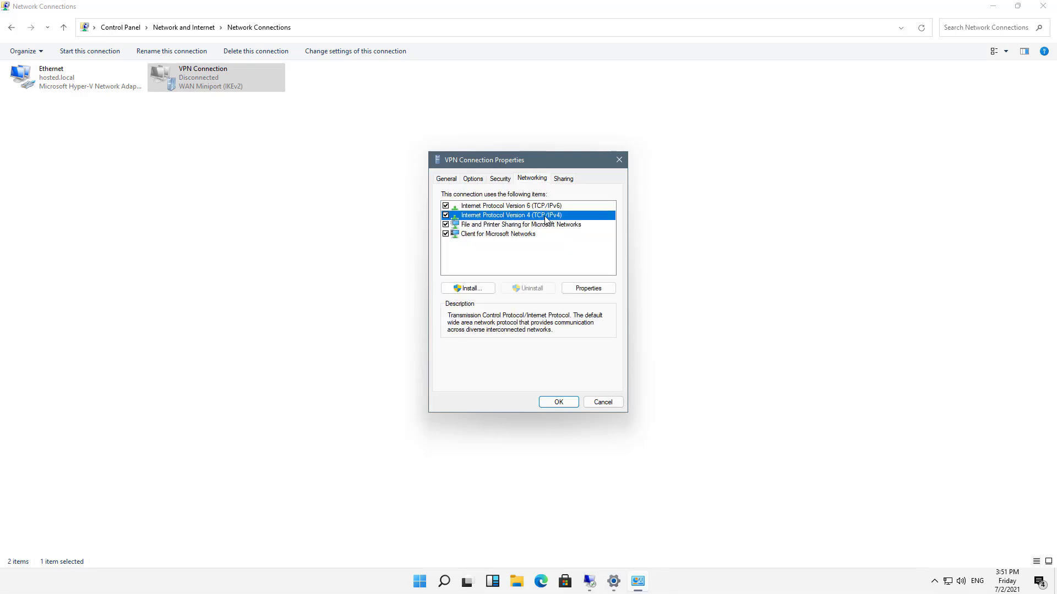
left_click(587, 288)
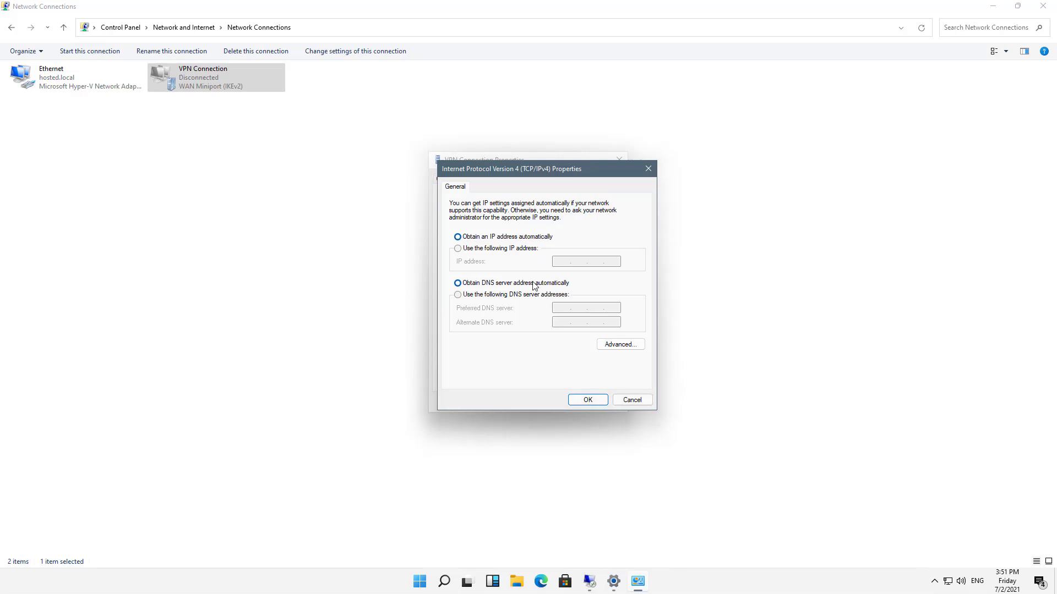
left_click(457, 295)
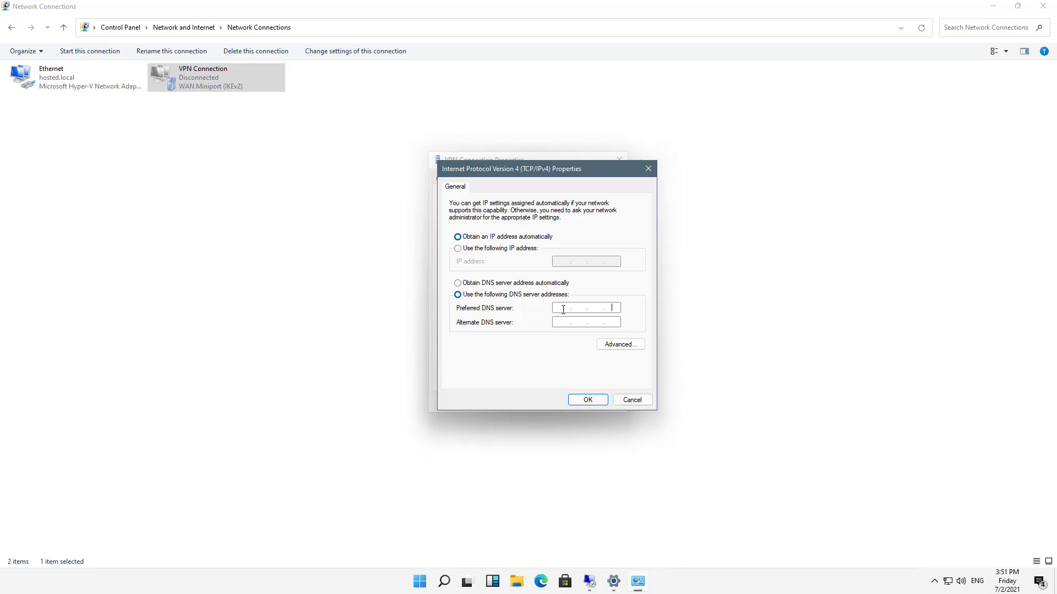
left_click(586, 400)
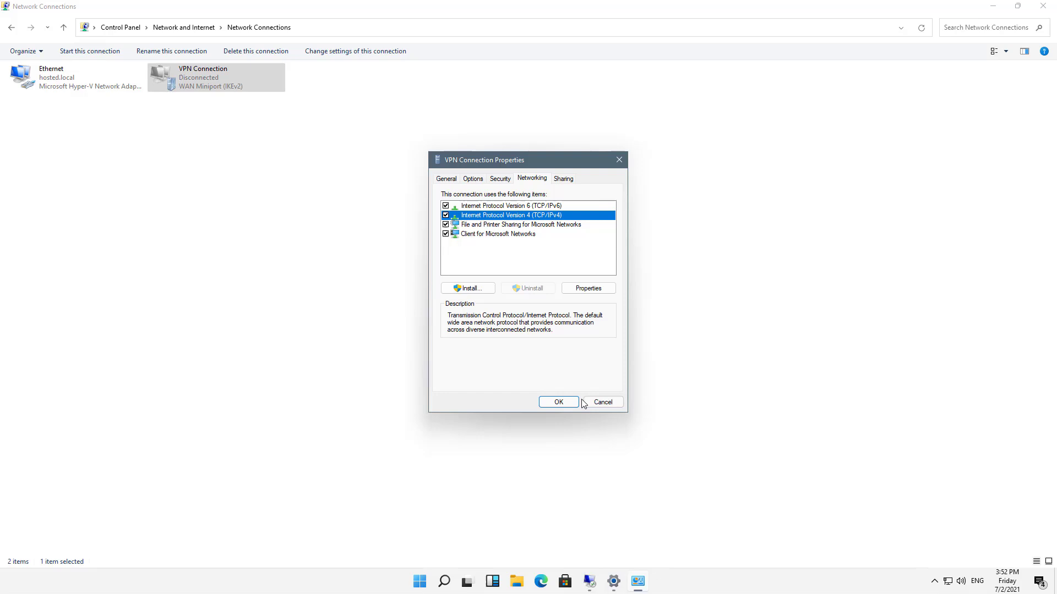
mouse_move(532, 217)
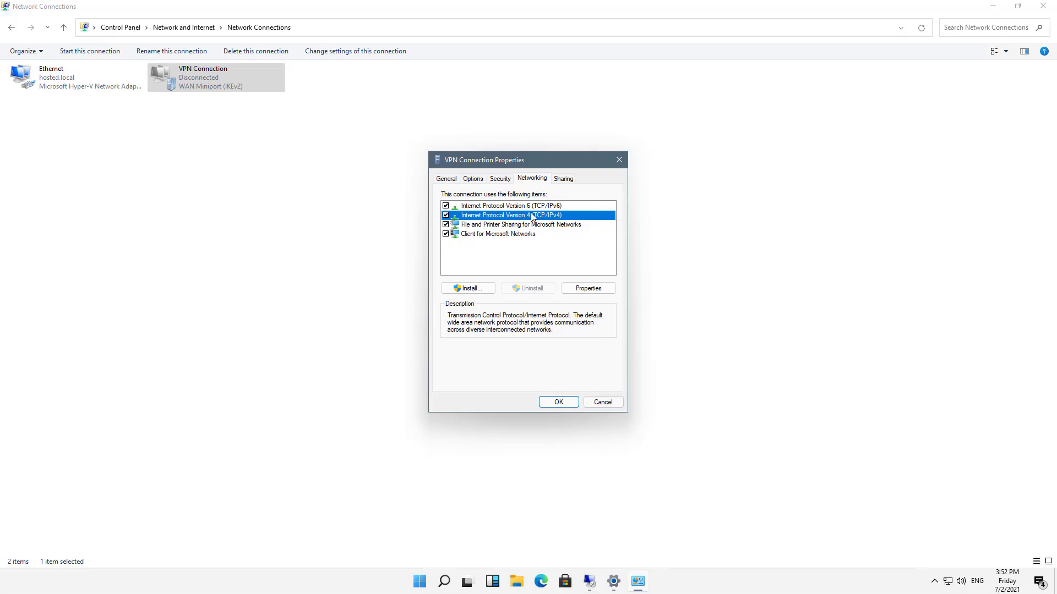
left_click(587, 288)
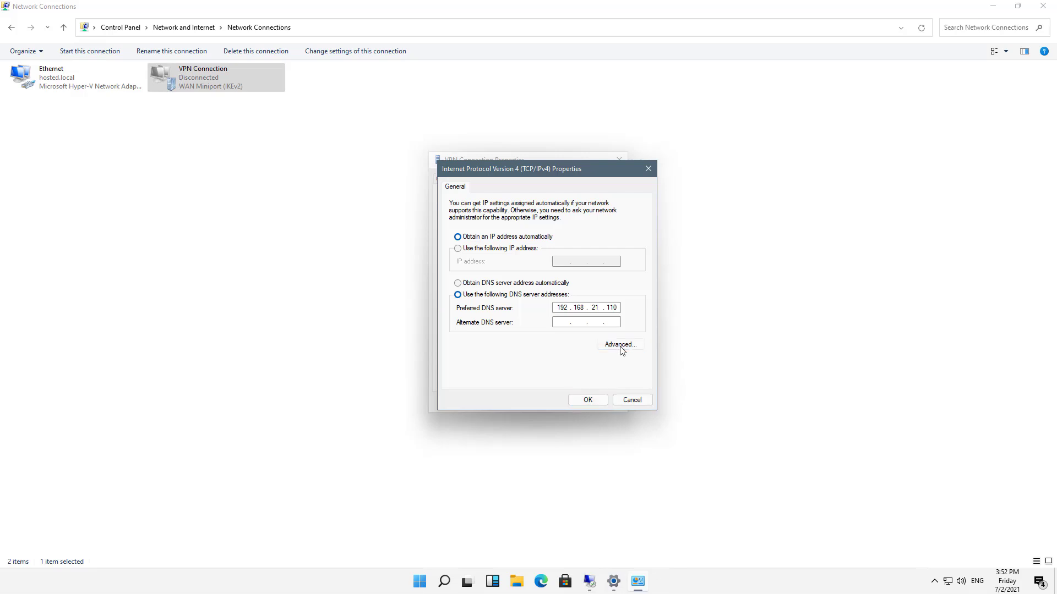
- Untick 'Use default gateway on remote network' and confirm the Advanced, IPv4 and VPN dialogs
left_click(619, 345)
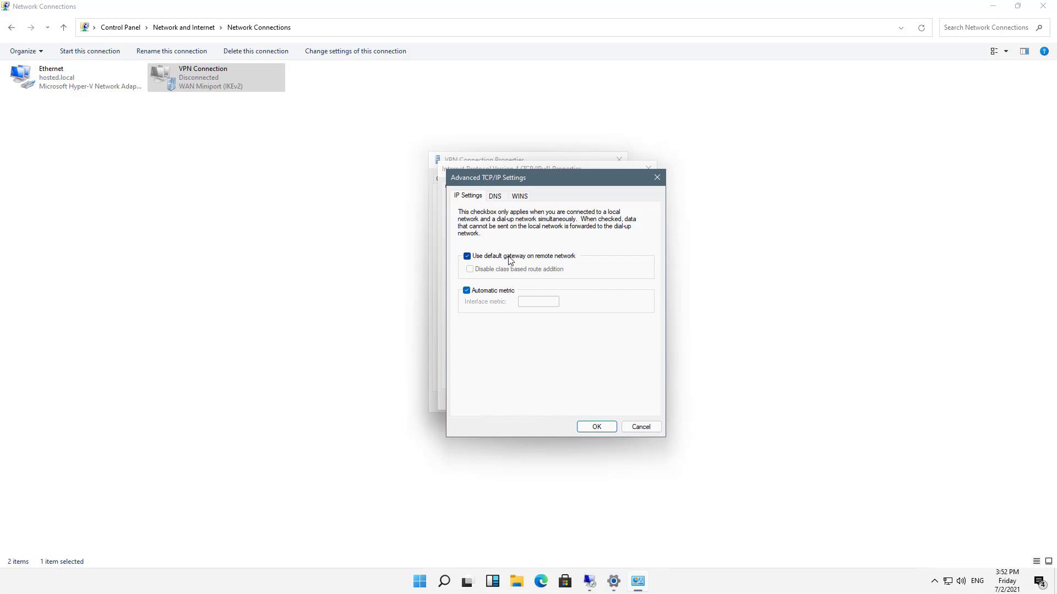
left_click(466, 256)
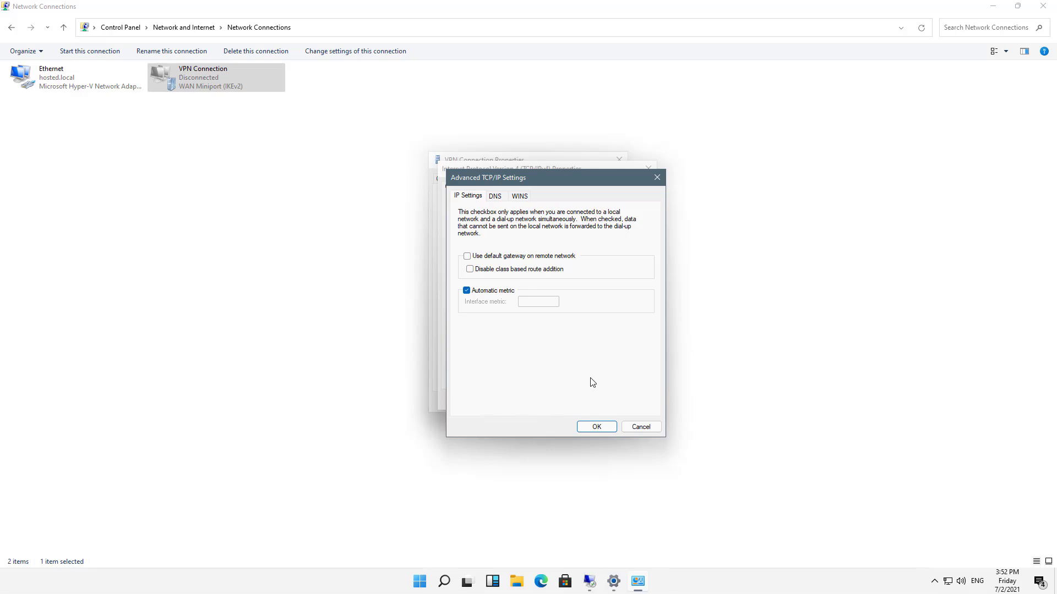
left_click(595, 426)
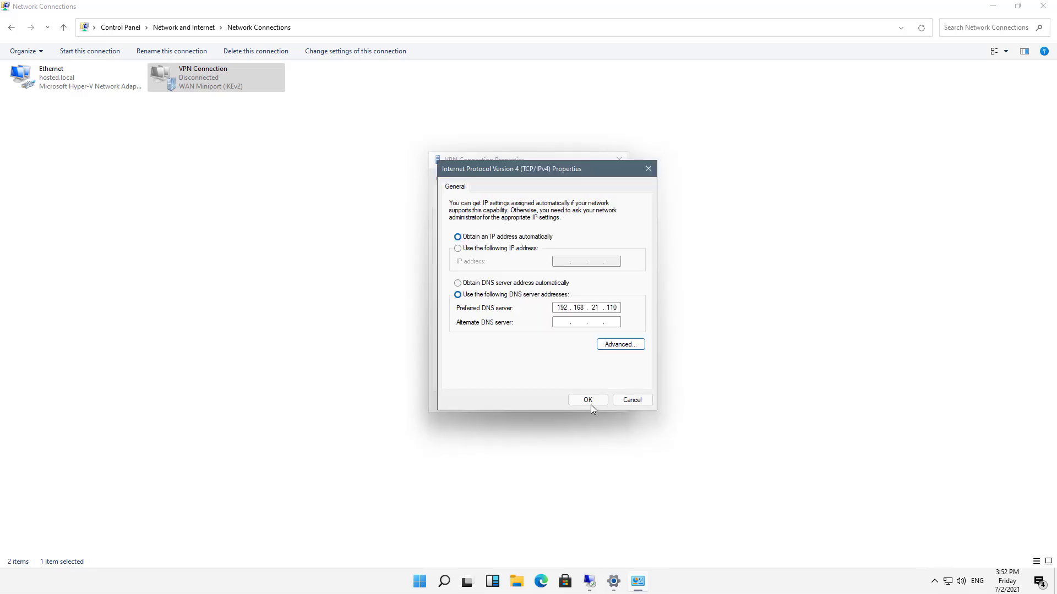
left_click(588, 399)
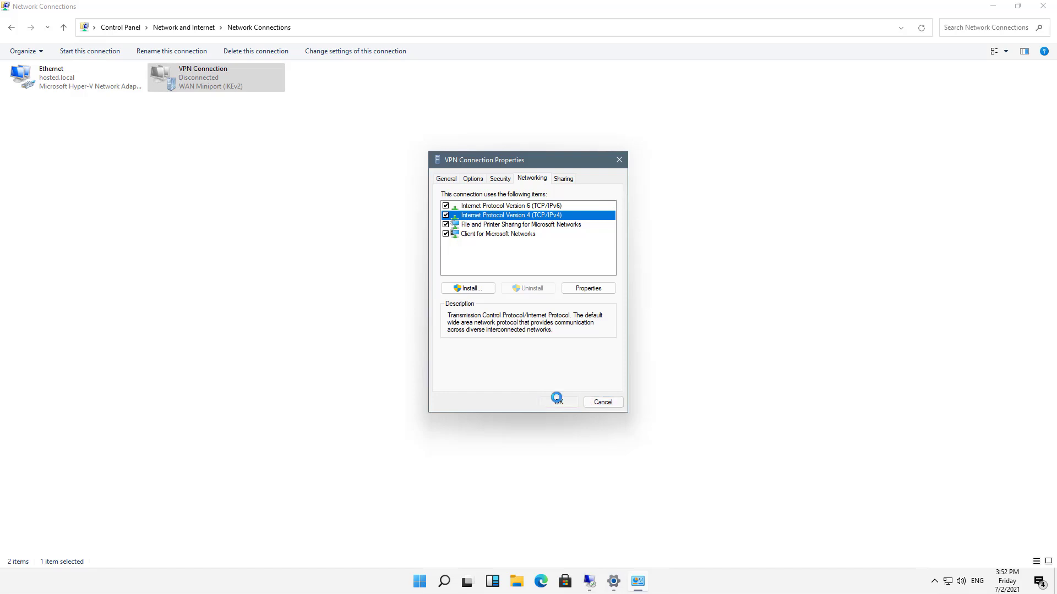
left_click(555, 401)
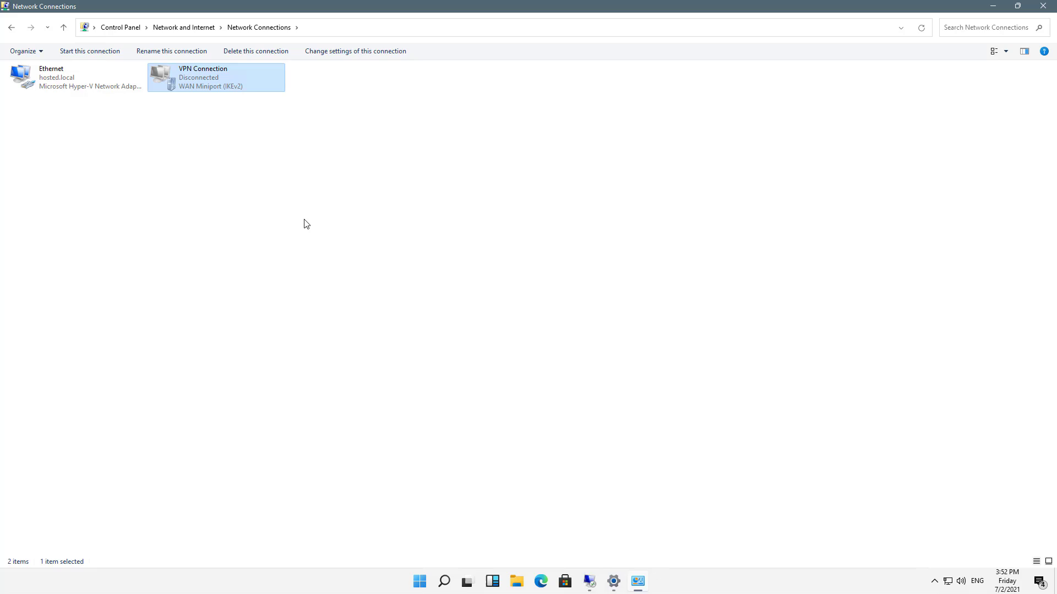
mouse_move(950, 585)
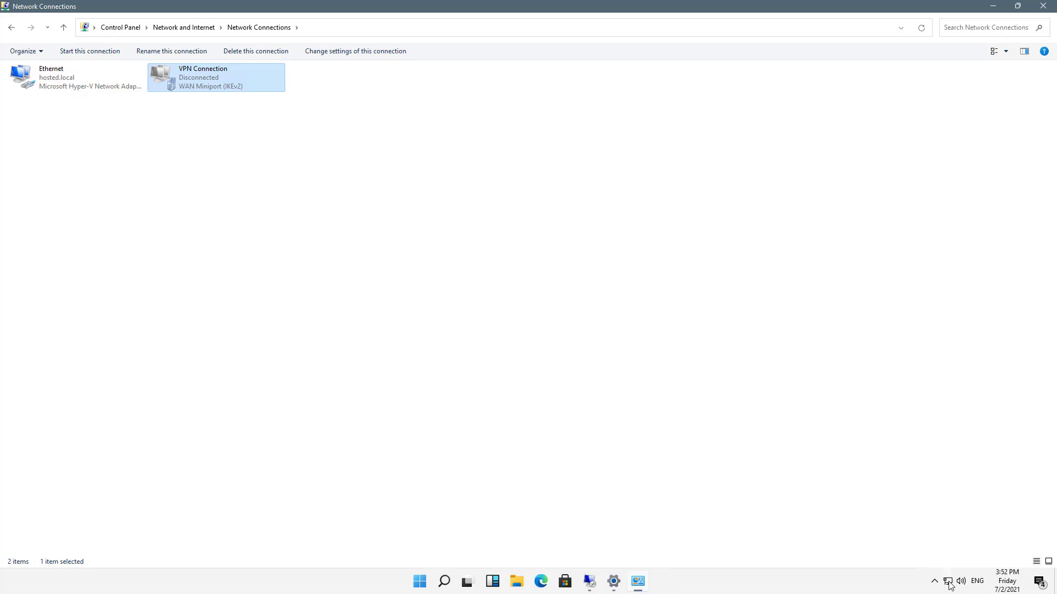
- Connect VPN Connection from the taskbar network flyout to bring up its sign-in prompt
left_click(946, 581)
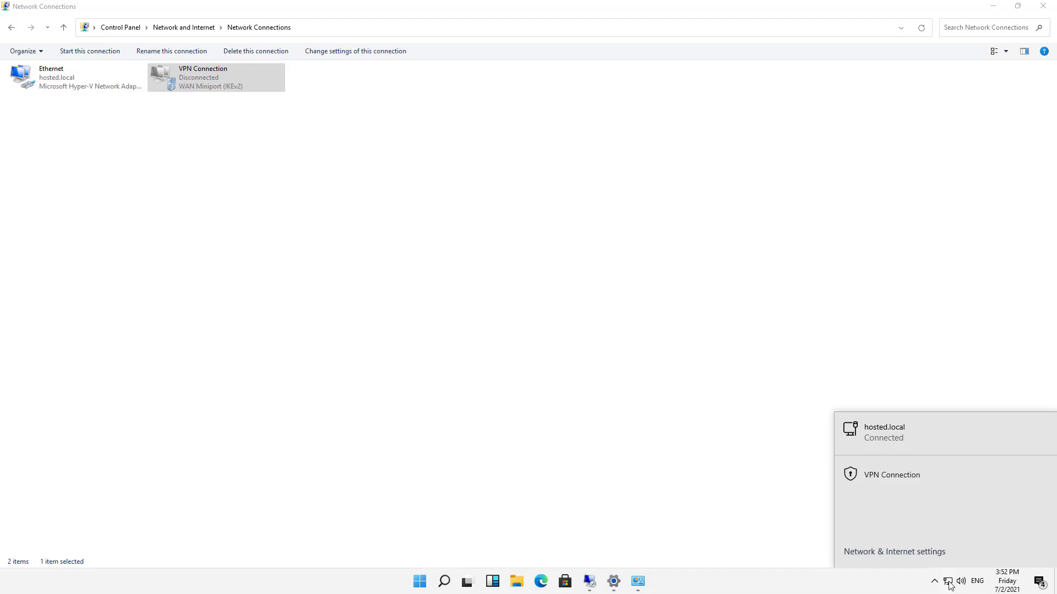
mouse_move(908, 480)
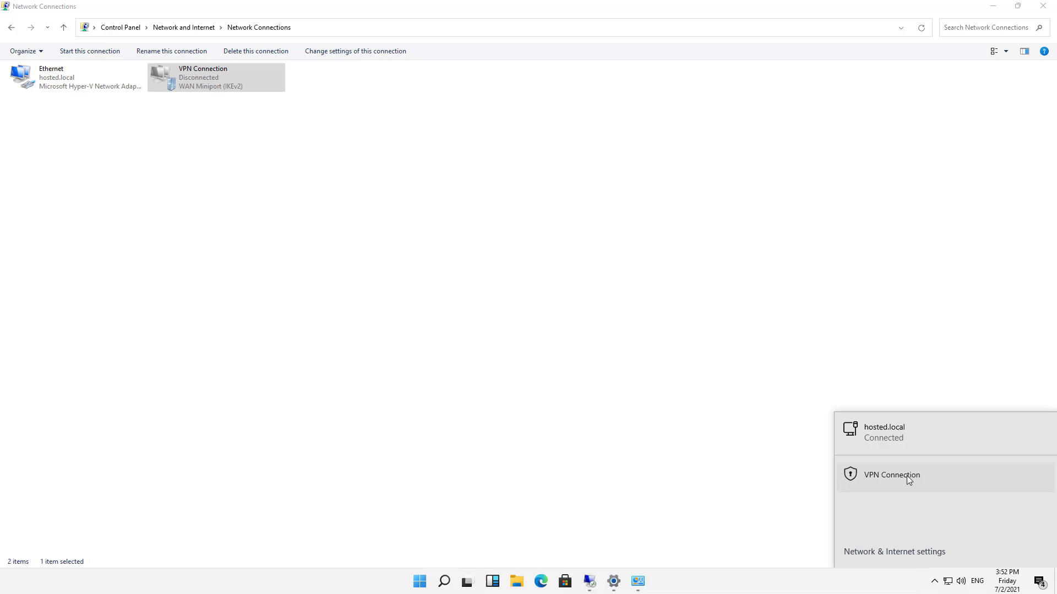
left_click(891, 474)
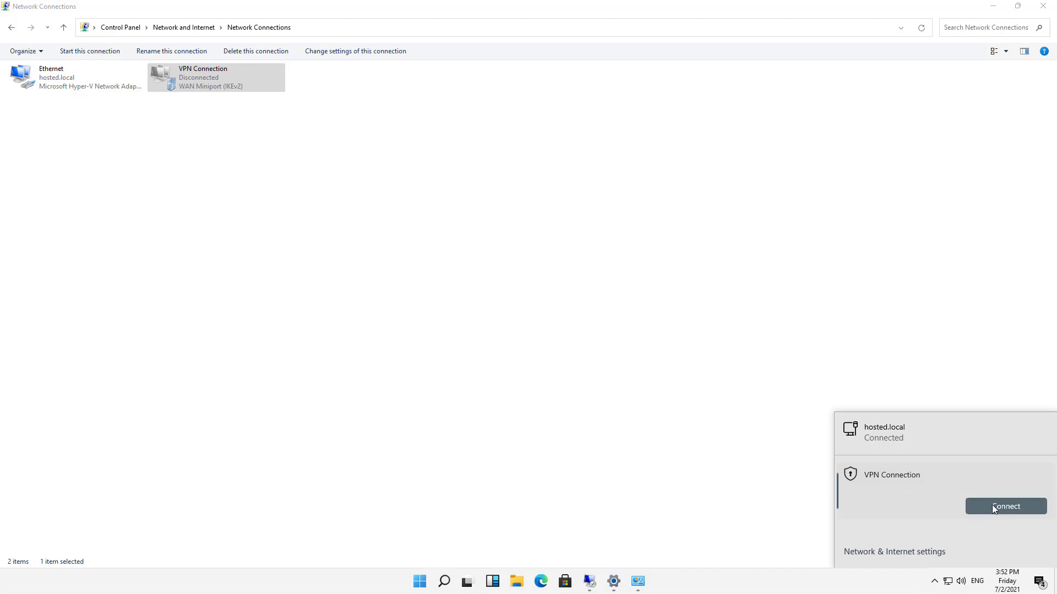
left_click(1005, 506)
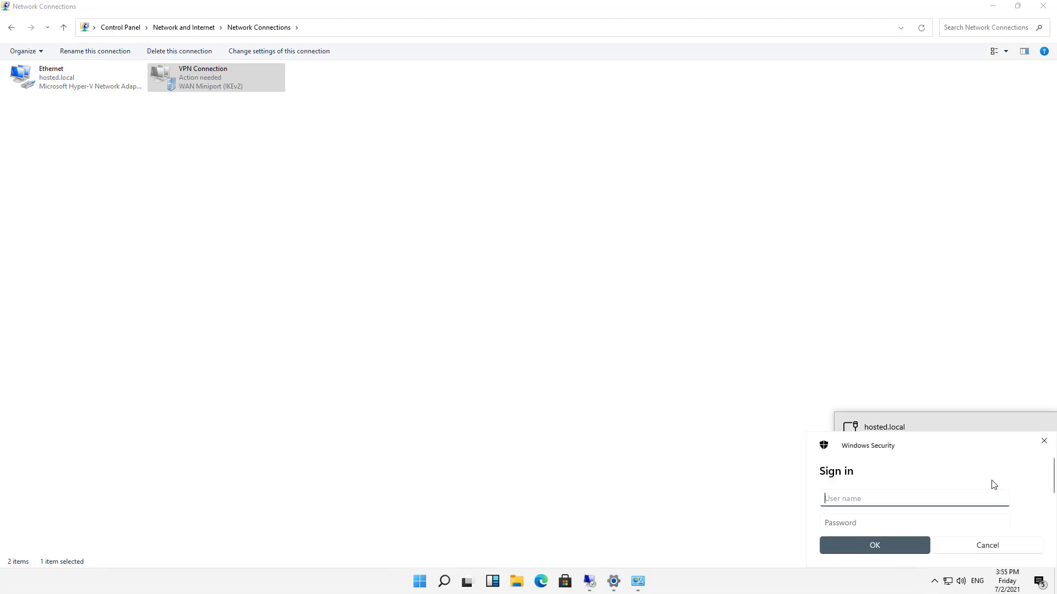
- Sign in with user name 'administr' and the password, then close the network flyout
type("administrator")
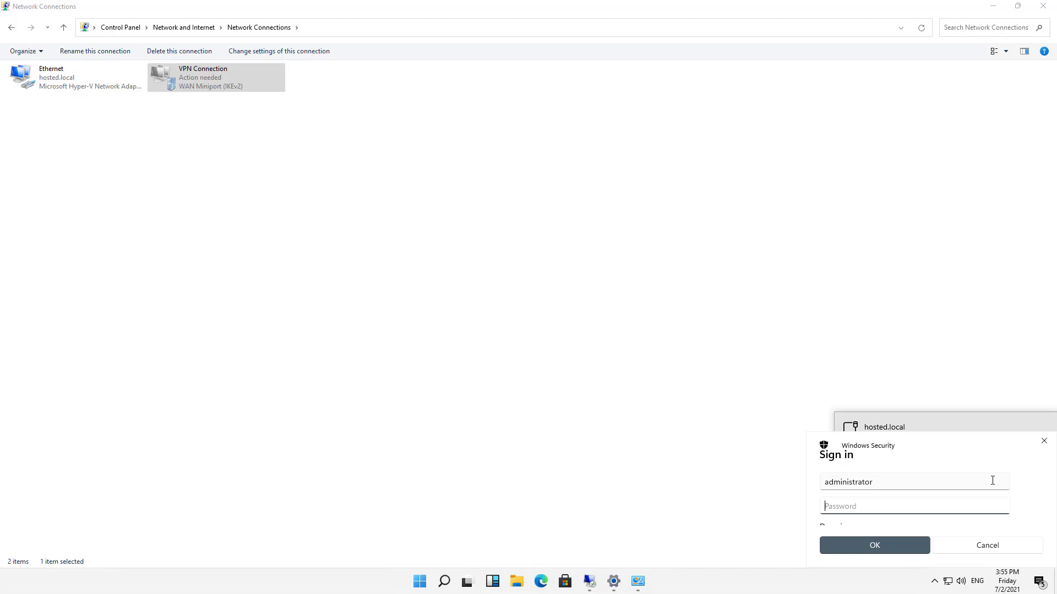
type("password")
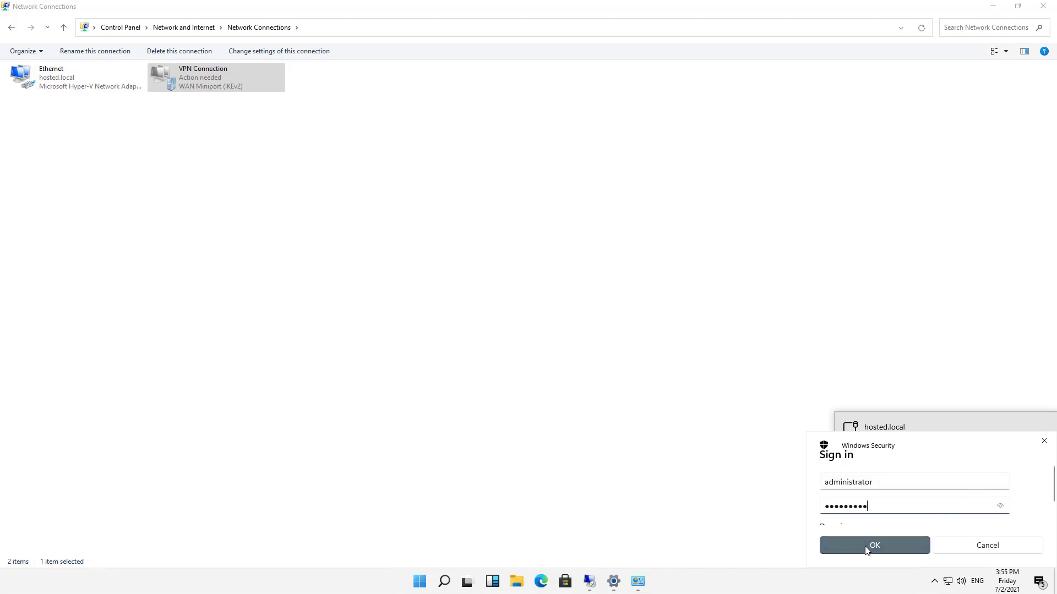
left_click(874, 546)
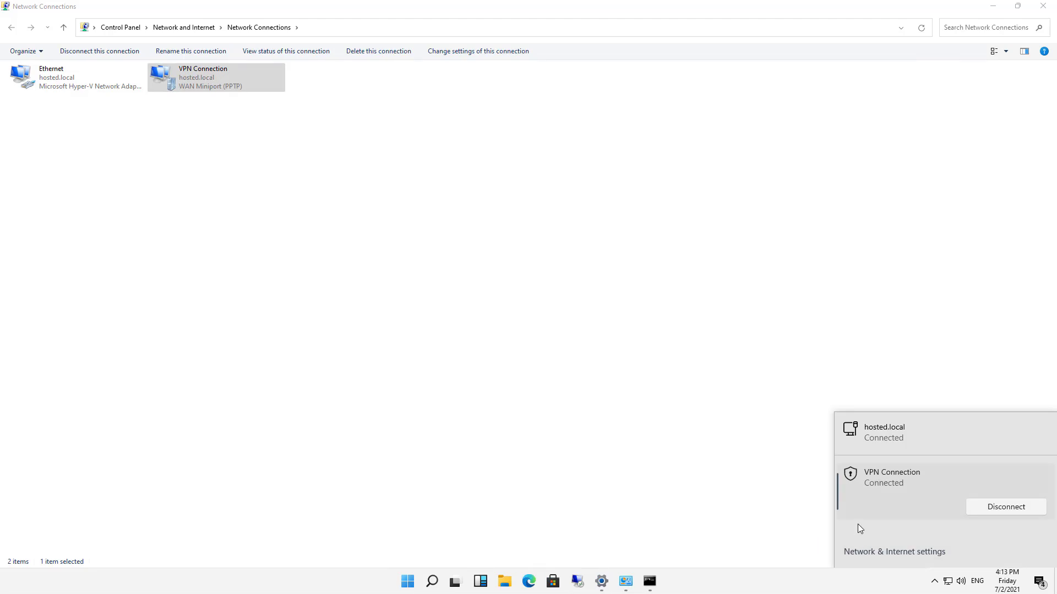
mouse_move(601, 273)
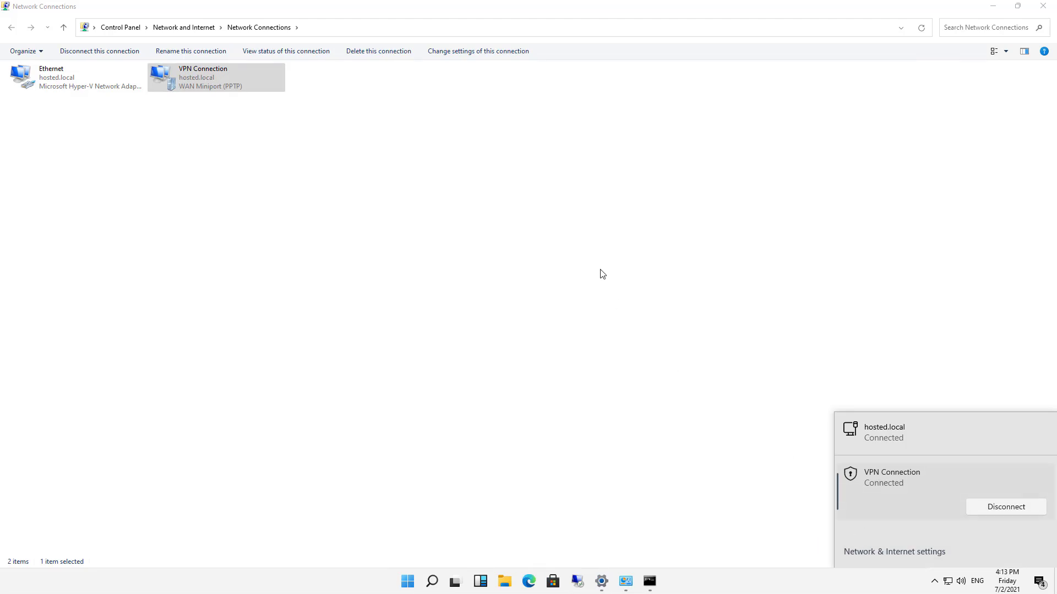
left_click(590, 272)
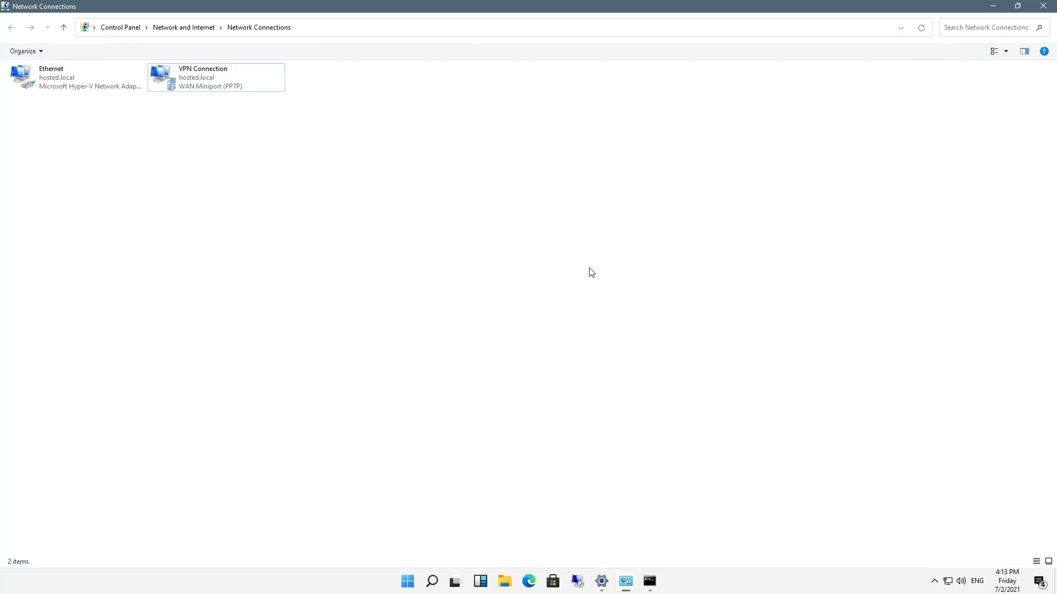